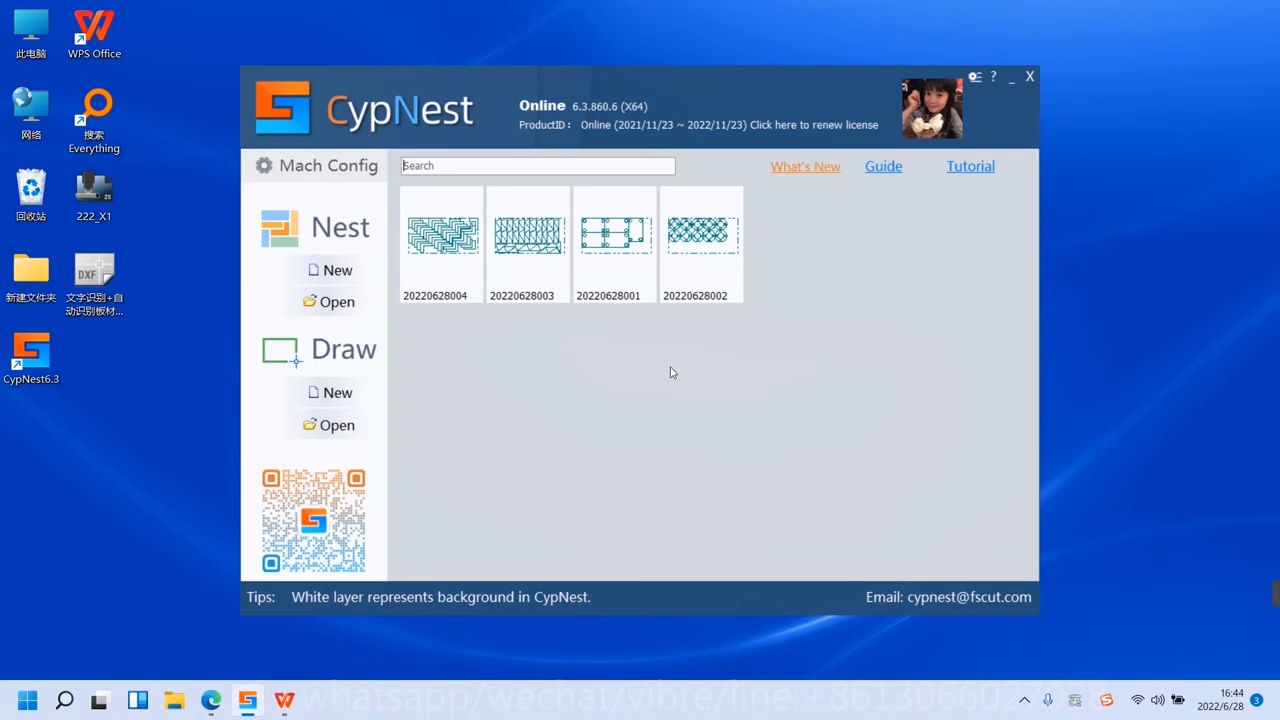
mouse_move(600, 524)
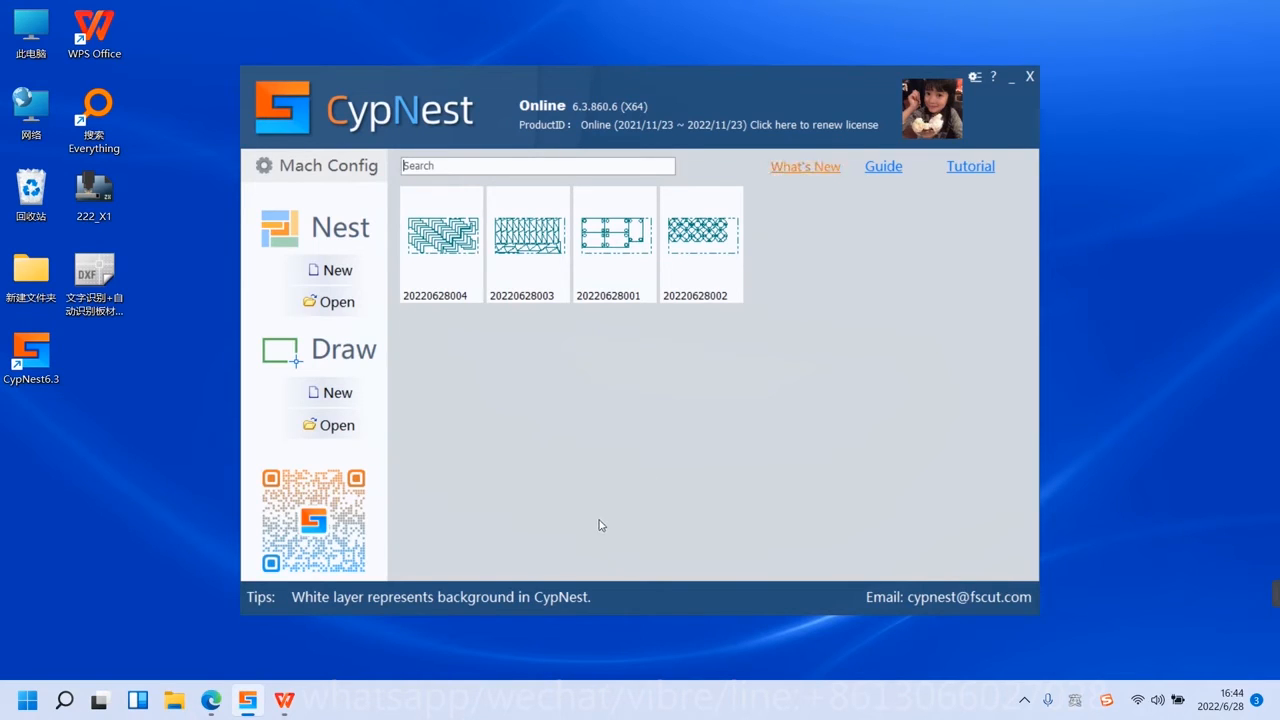
mouse_move(672, 466)
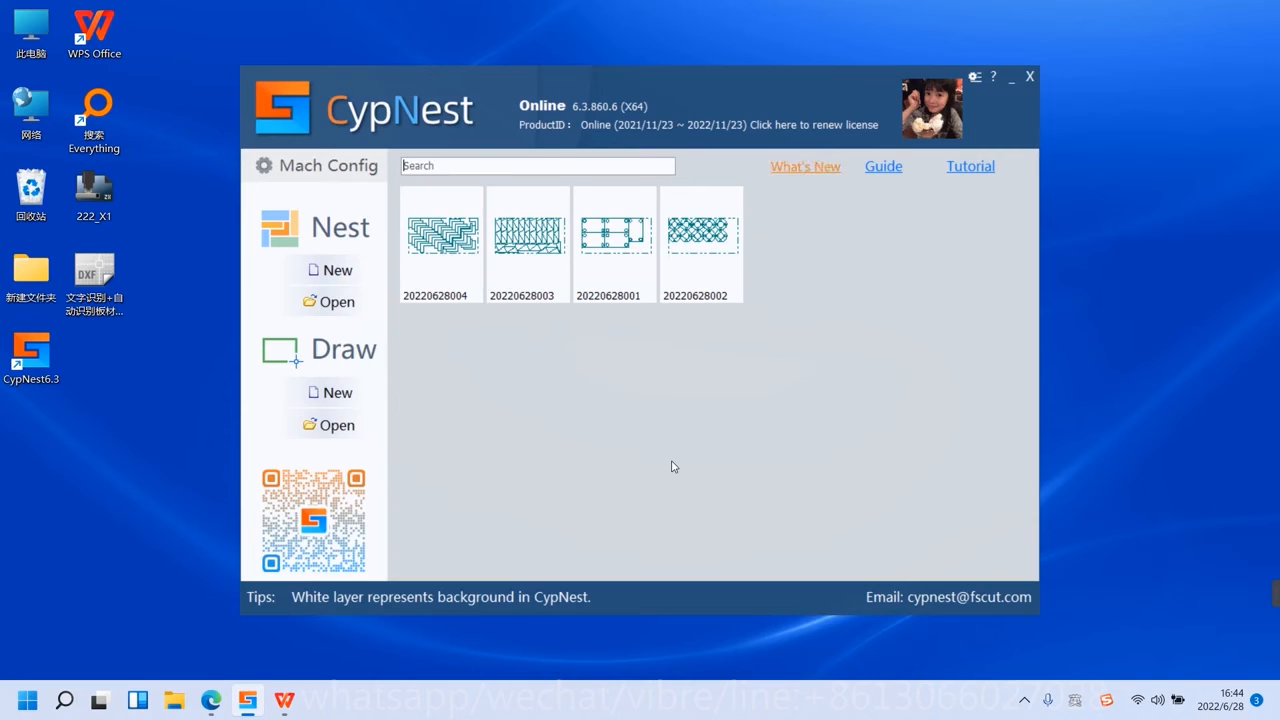
mouse_move(676, 456)
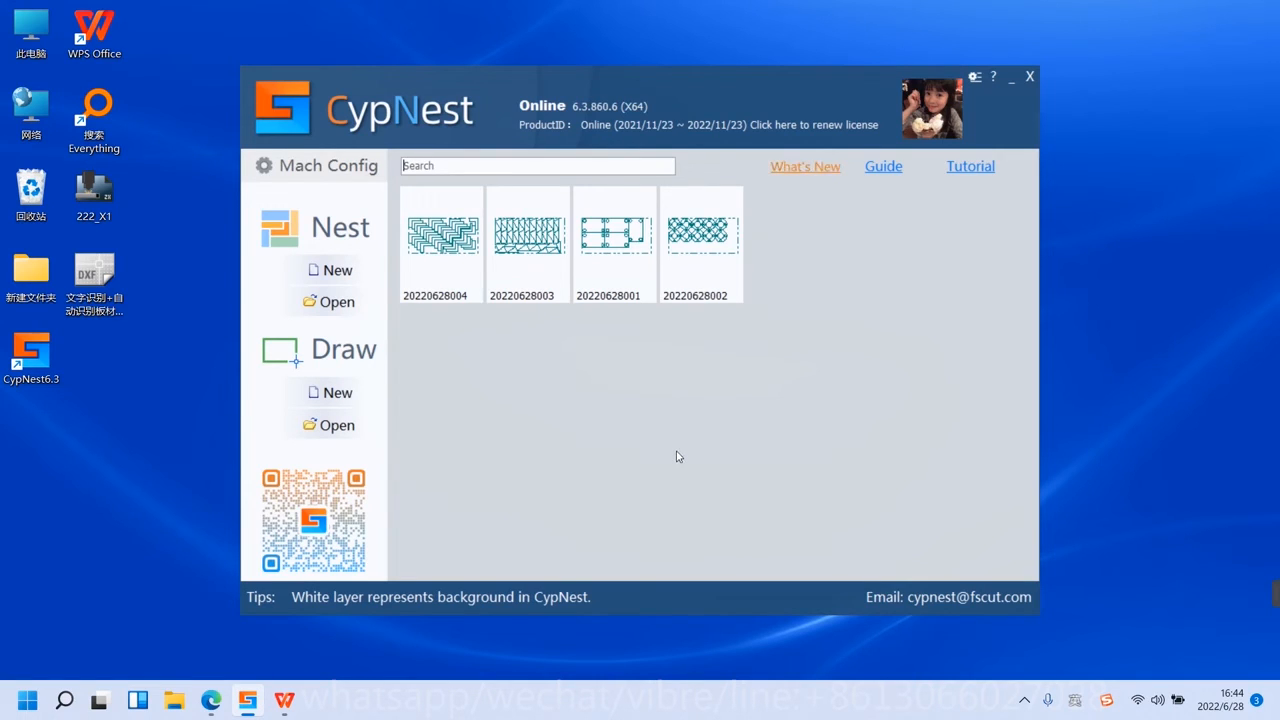
mouse_move(672, 444)
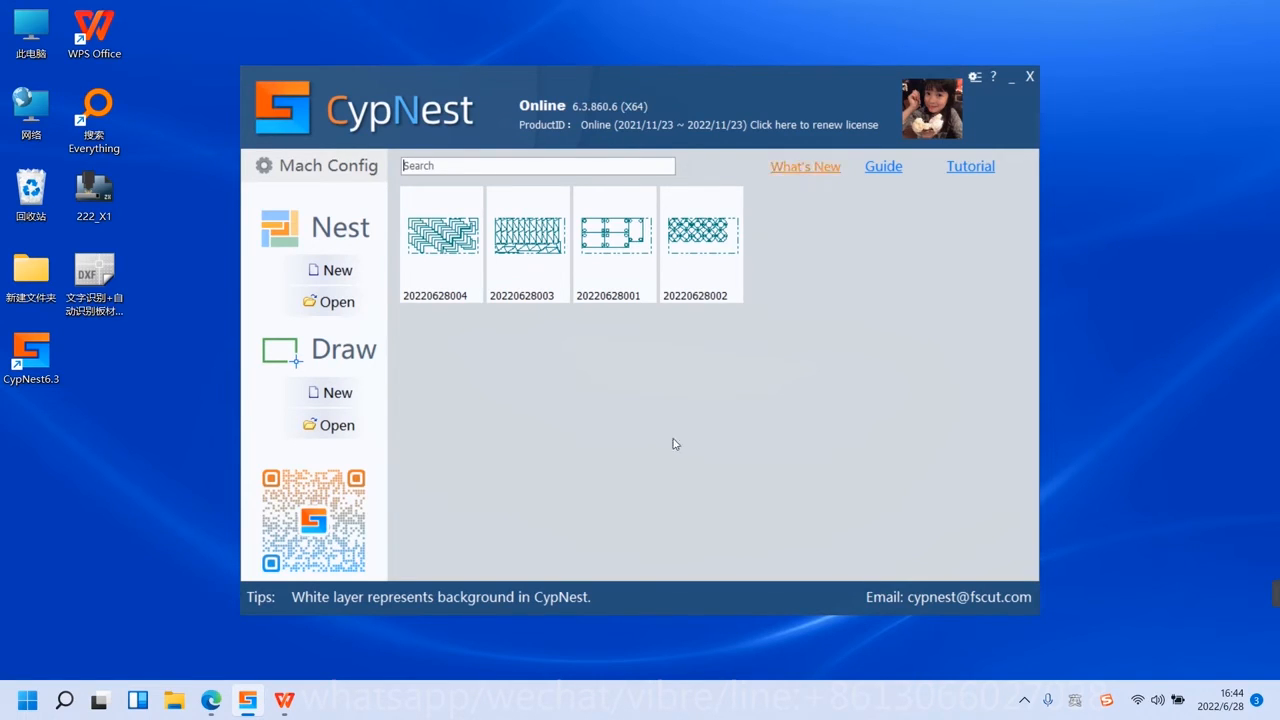
mouse_move(756, 340)
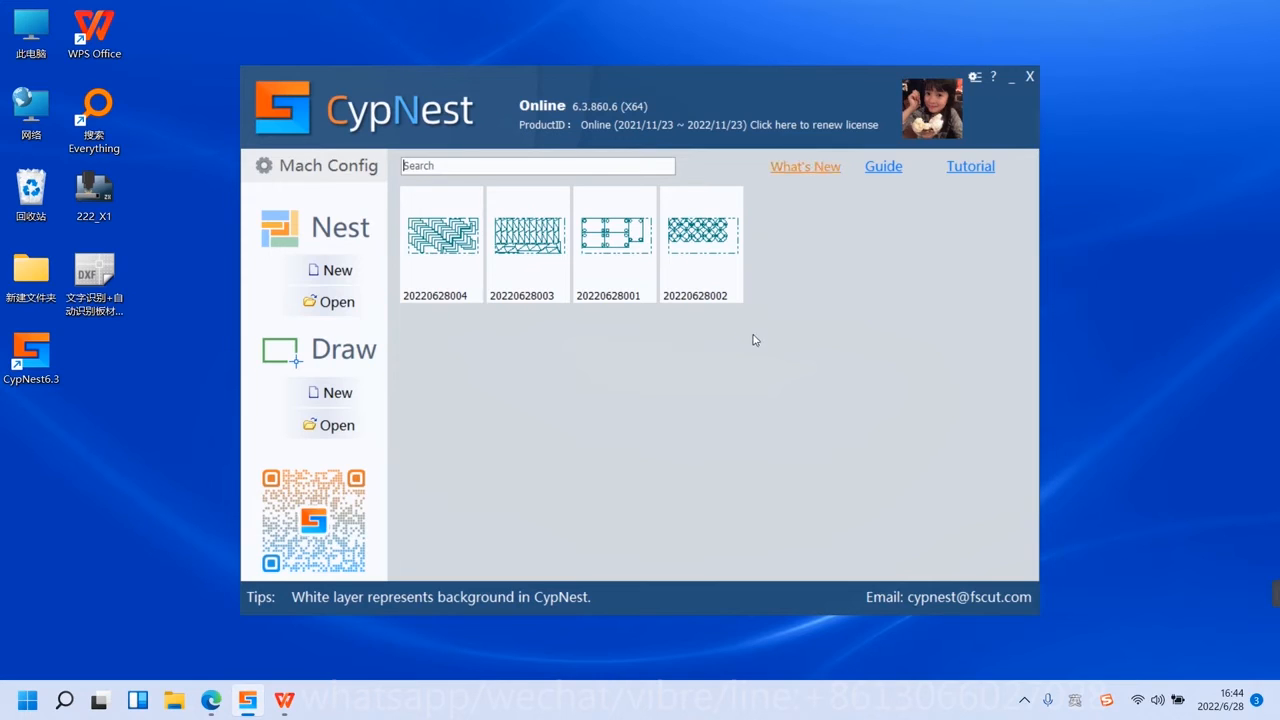
mouse_move(690, 150)
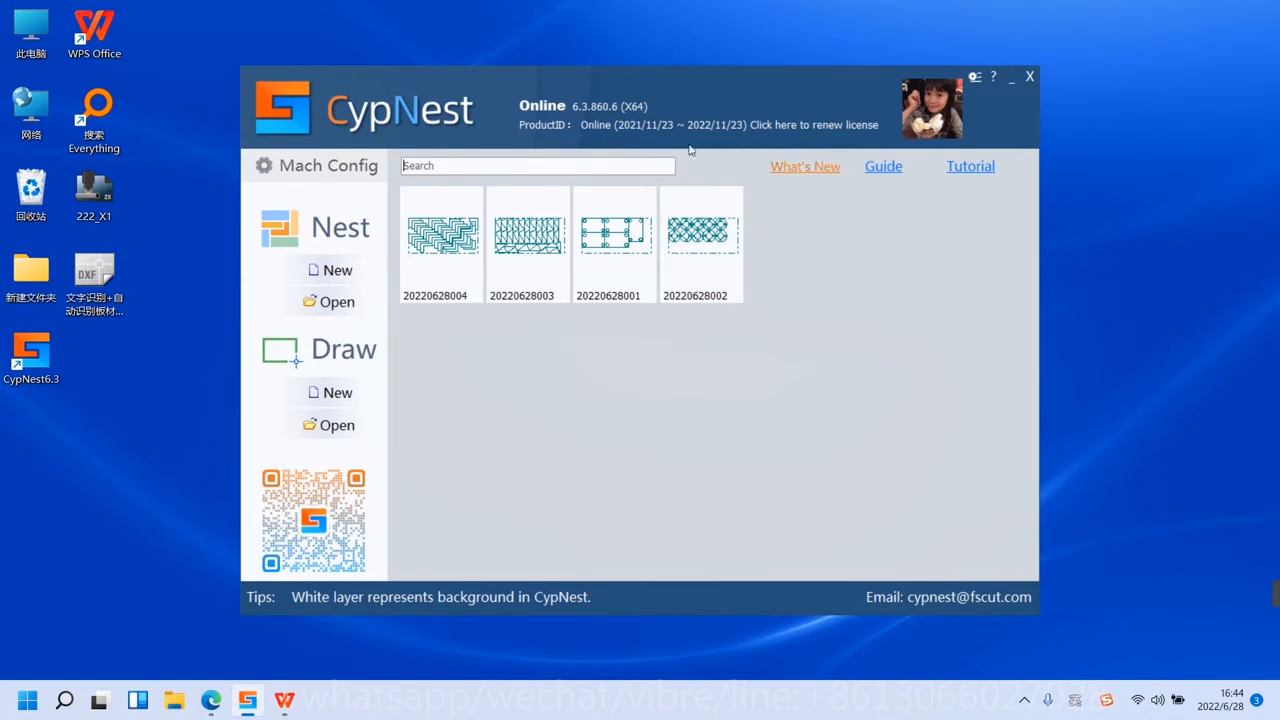
mouse_move(692, 108)
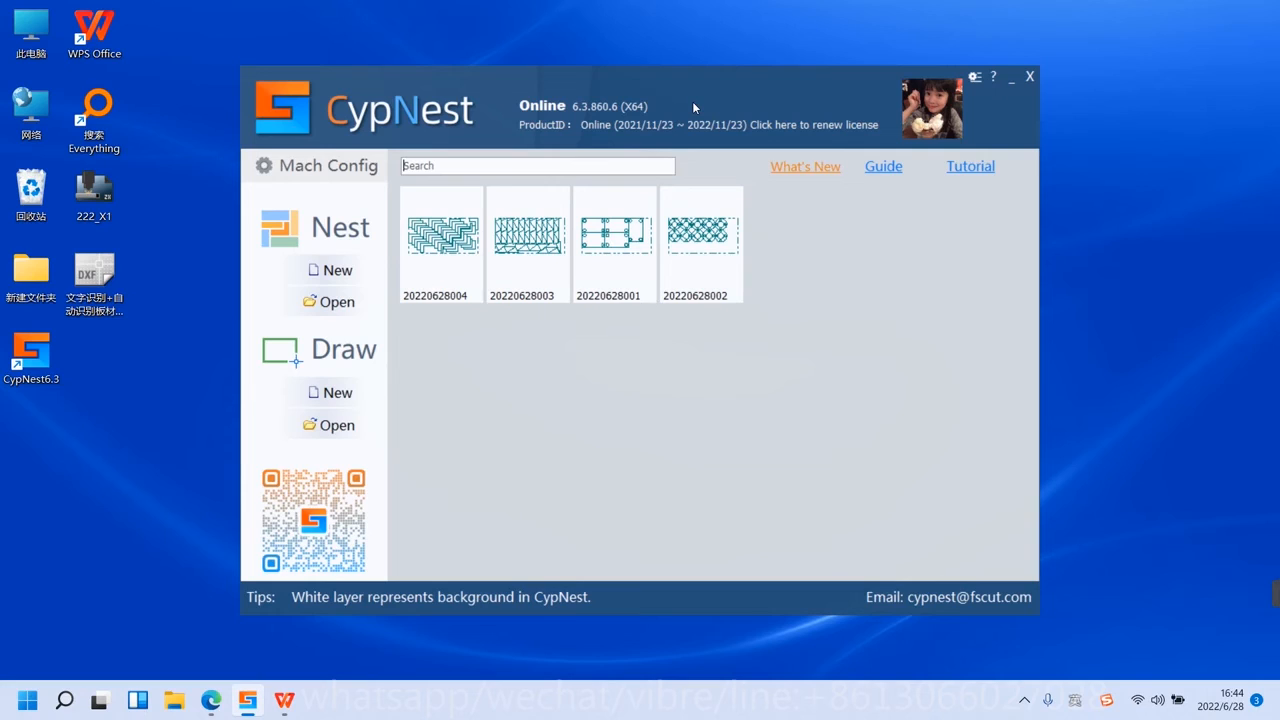
mouse_move(816, 110)
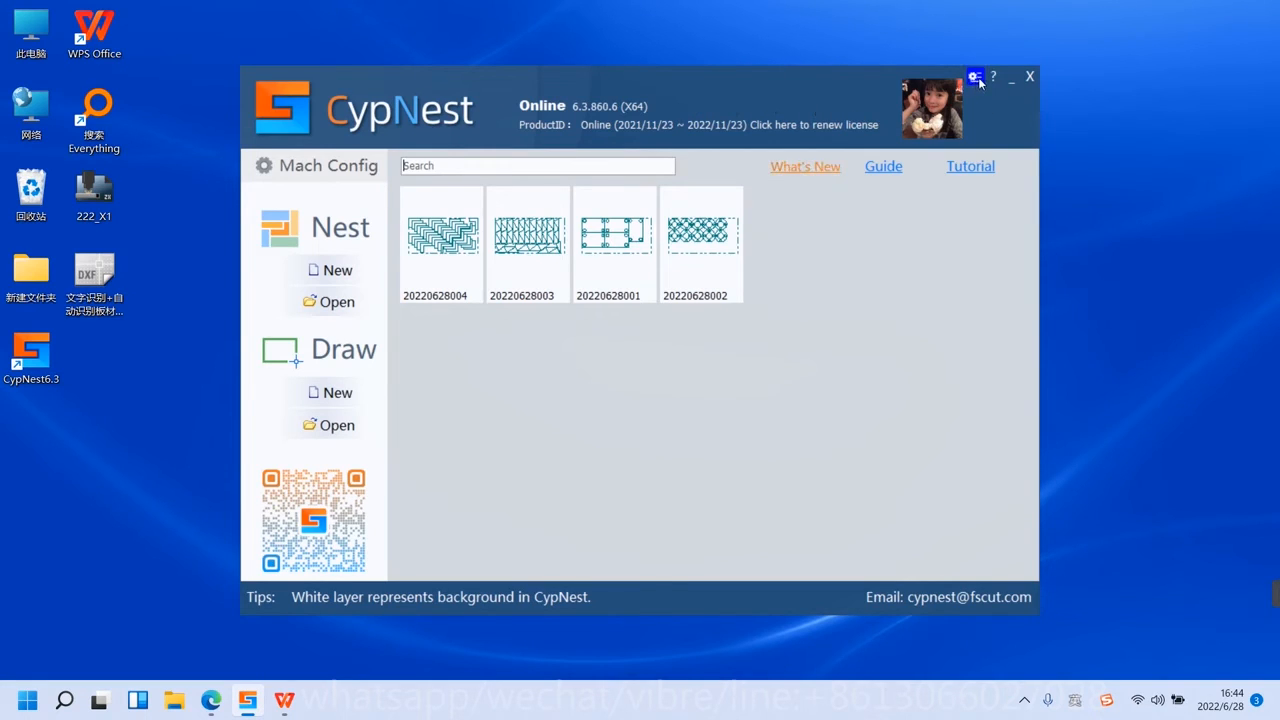
Review the CypNest version and product information, then dismiss it
left_click(976, 76)
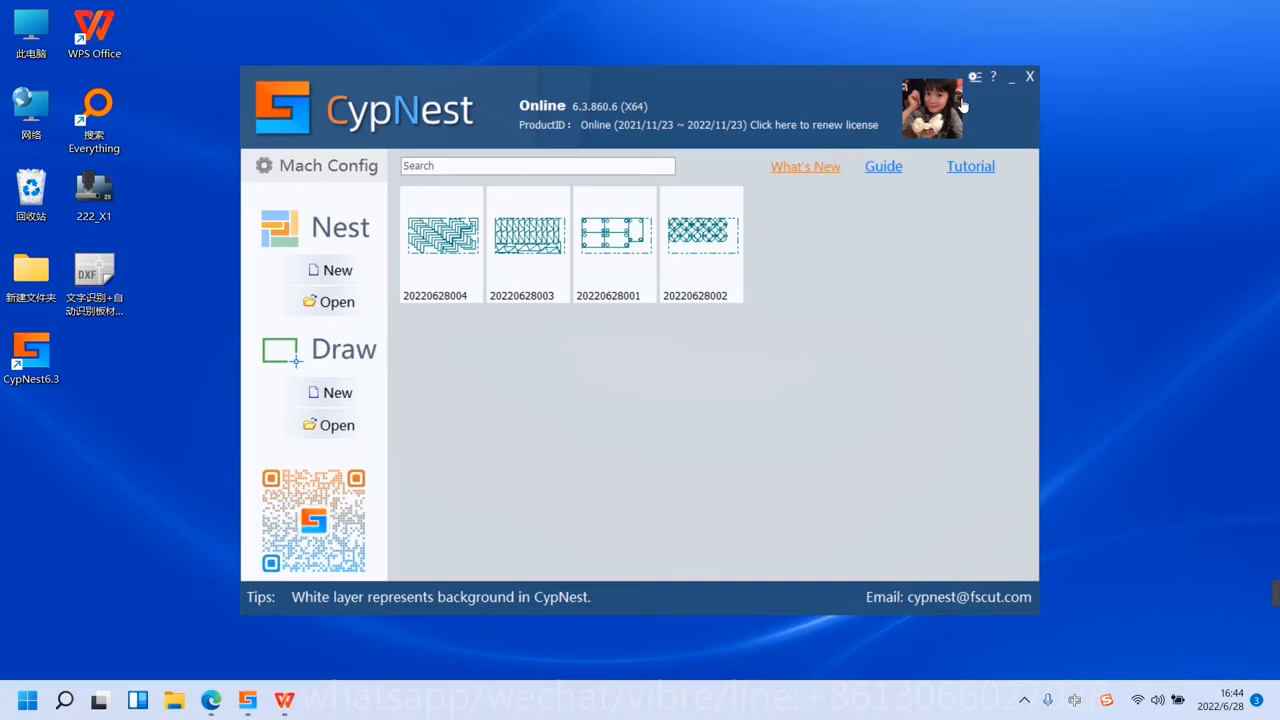
left_click(992, 76)
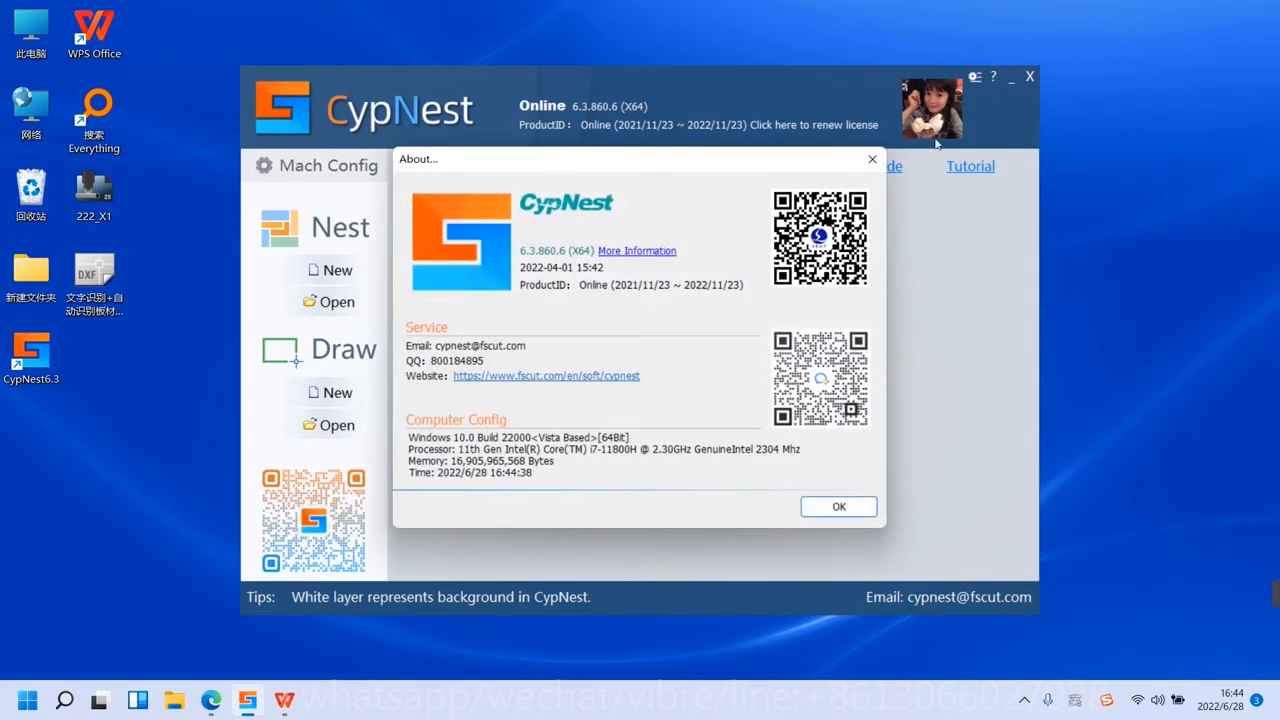
mouse_move(708, 206)
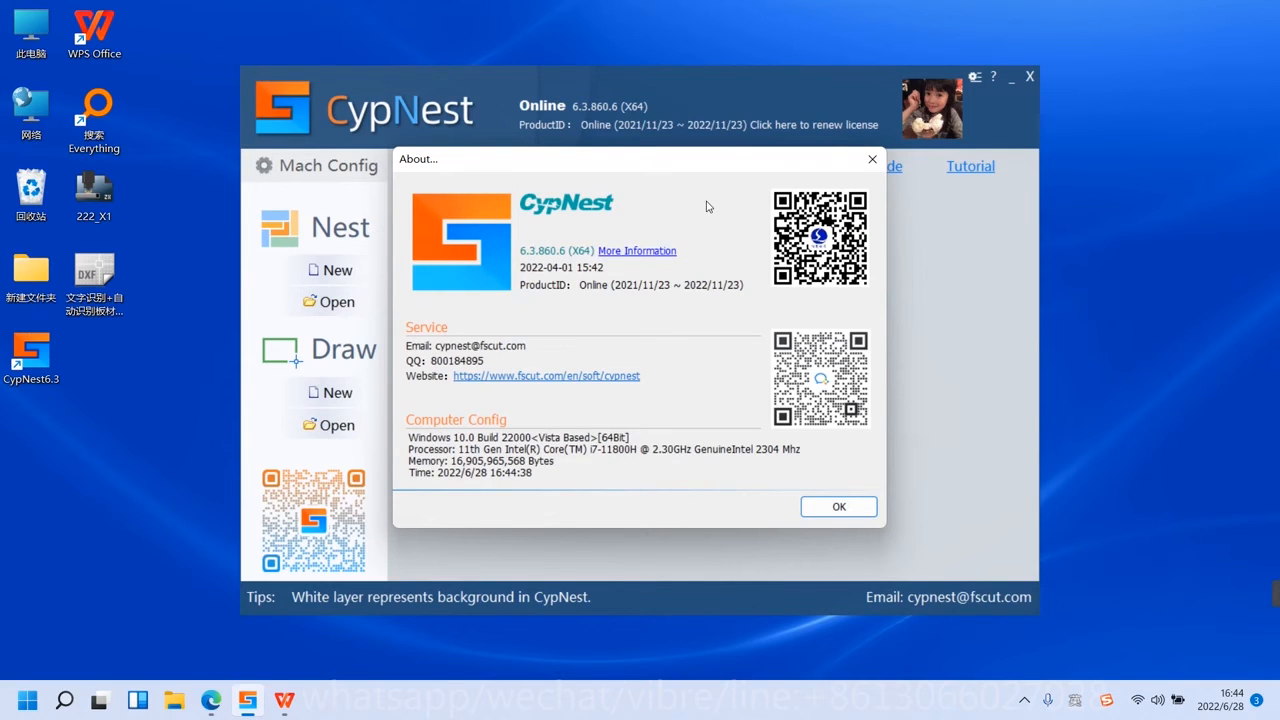
mouse_move(780, 172)
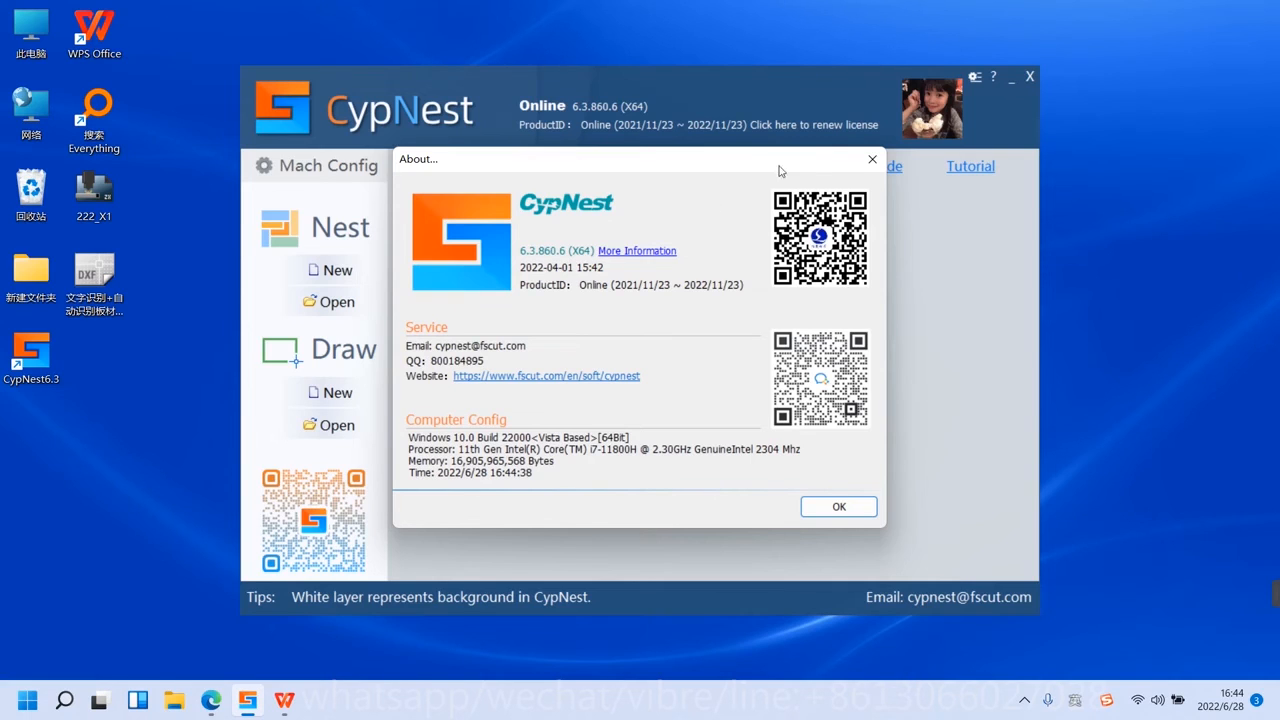
left_click(872, 160)
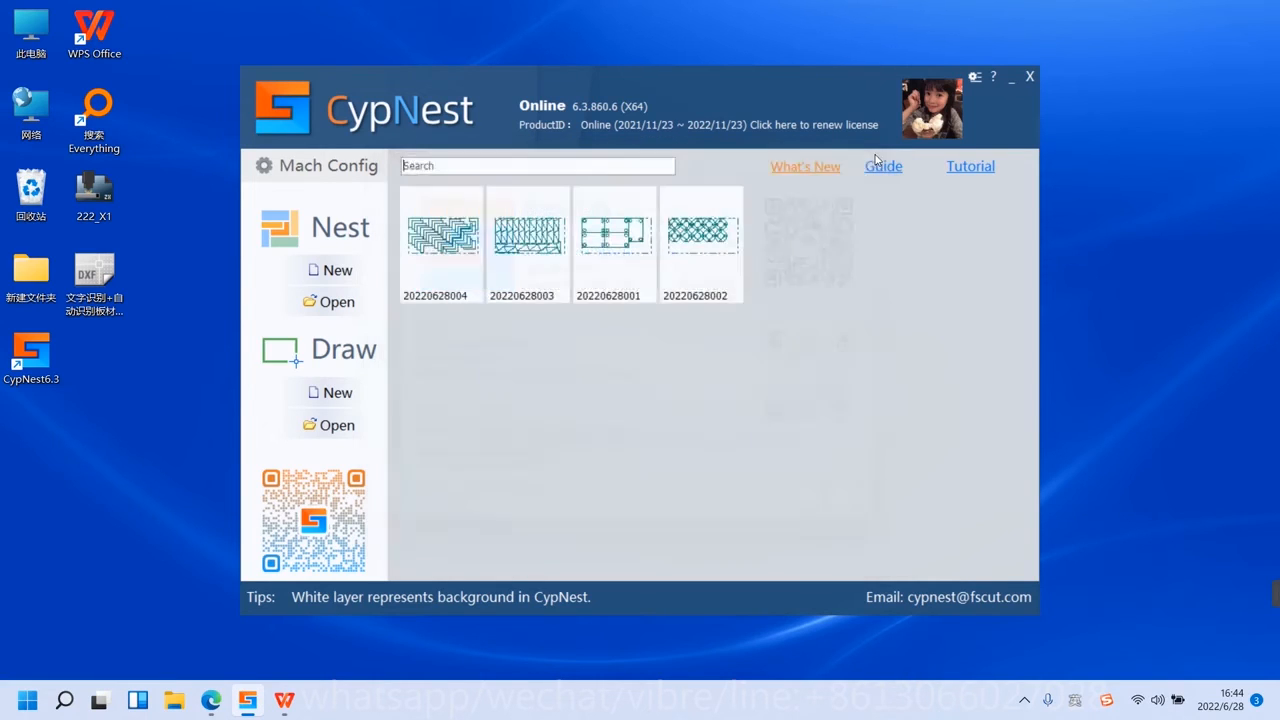
Start a new Nest Task with defaults: SPCC, 1 mm thickness, 1200×2400 plate
left_click(700, 240)
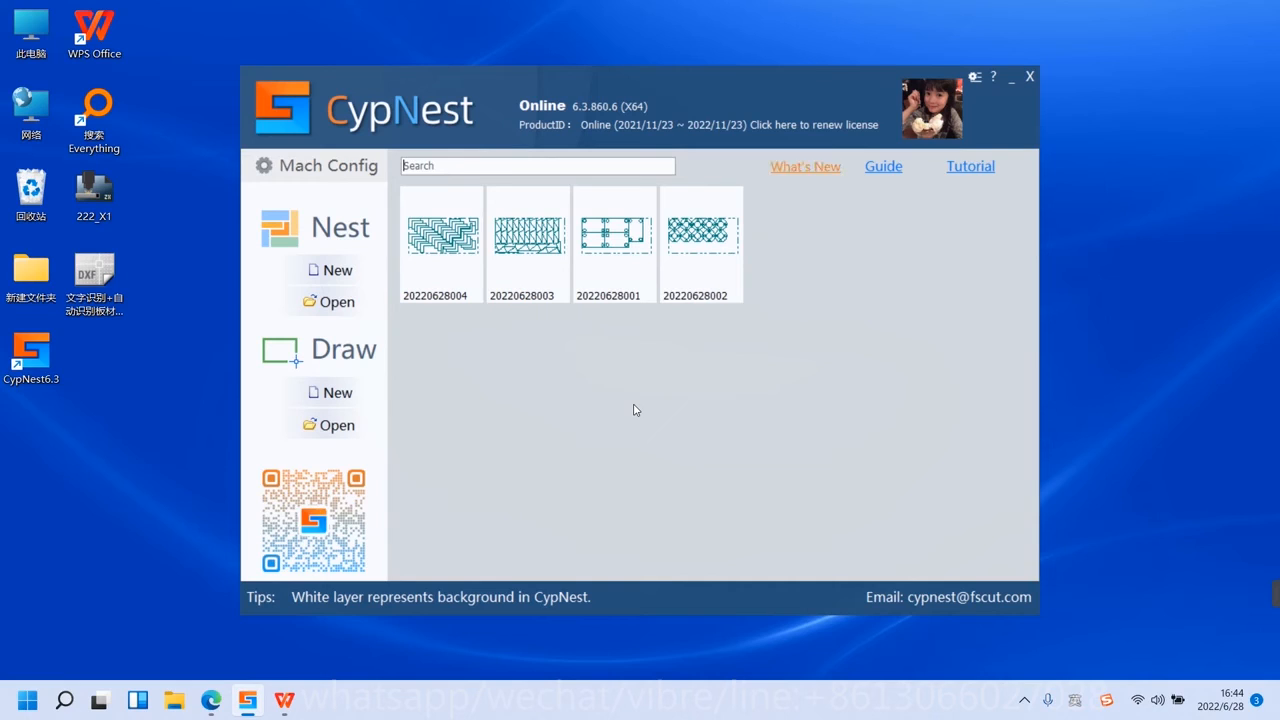
left_click(614, 240)
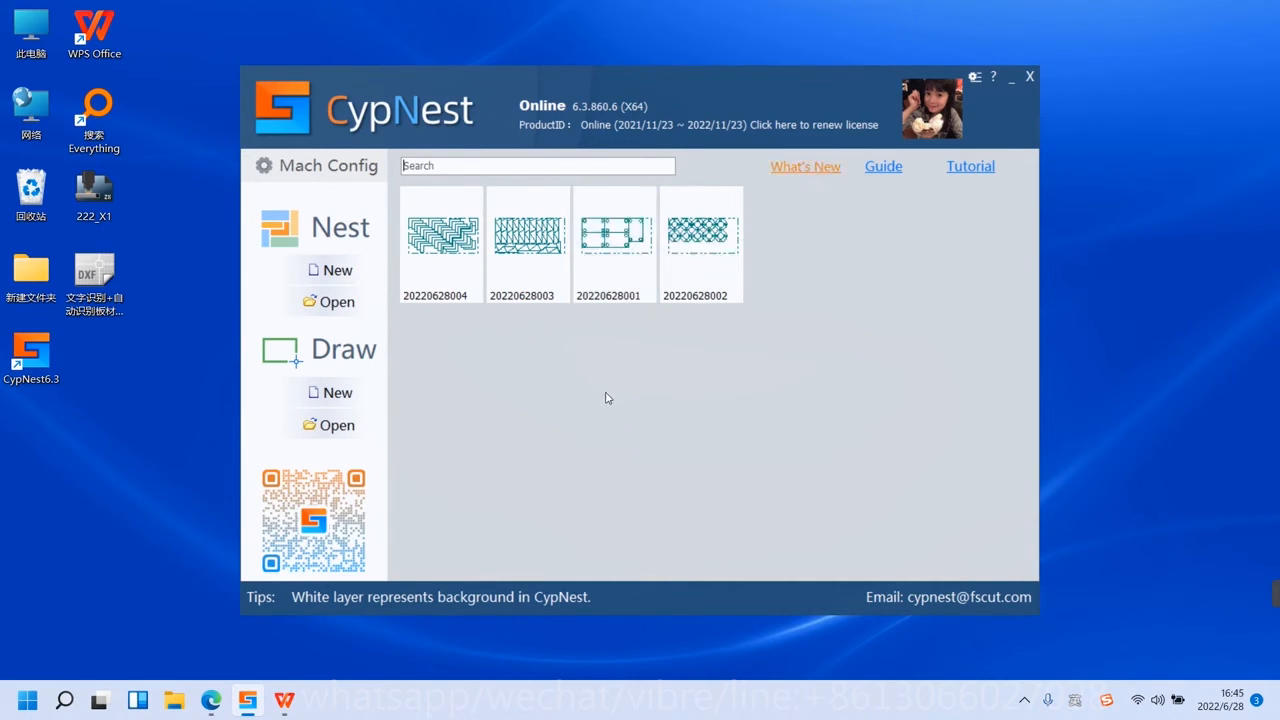
mouse_move(584, 432)
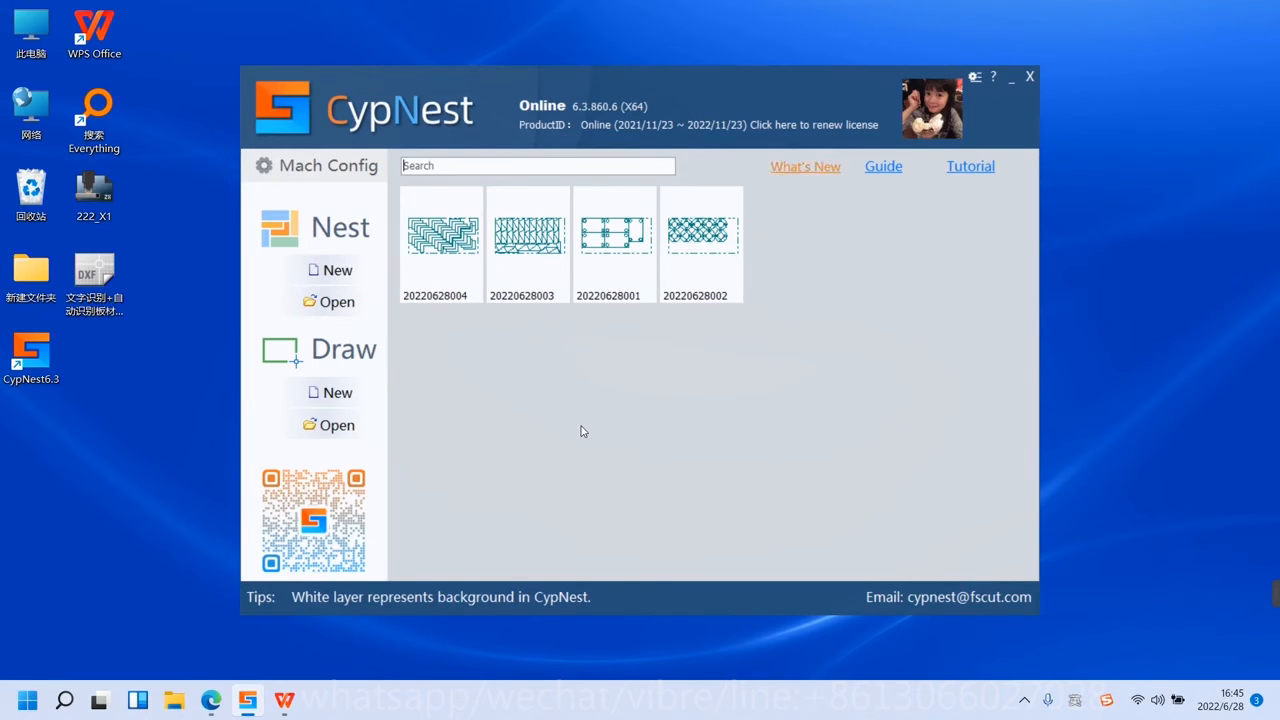
mouse_move(848, 218)
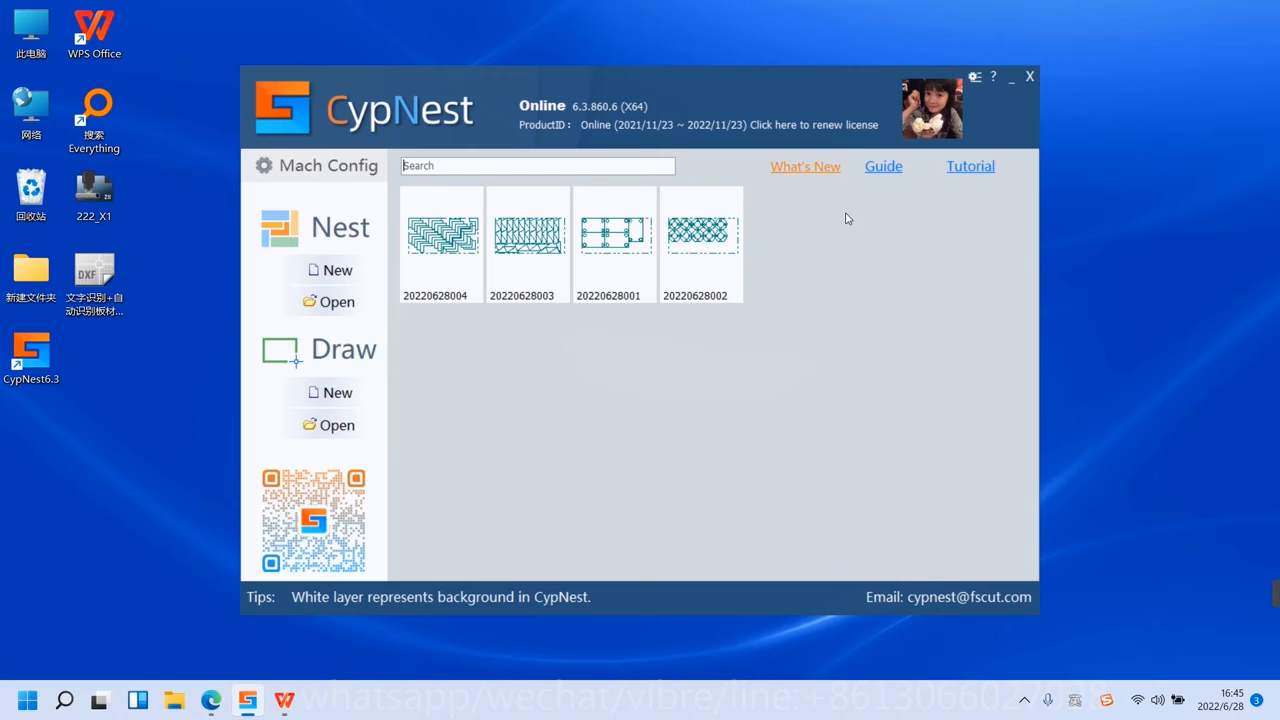
mouse_move(812, 276)
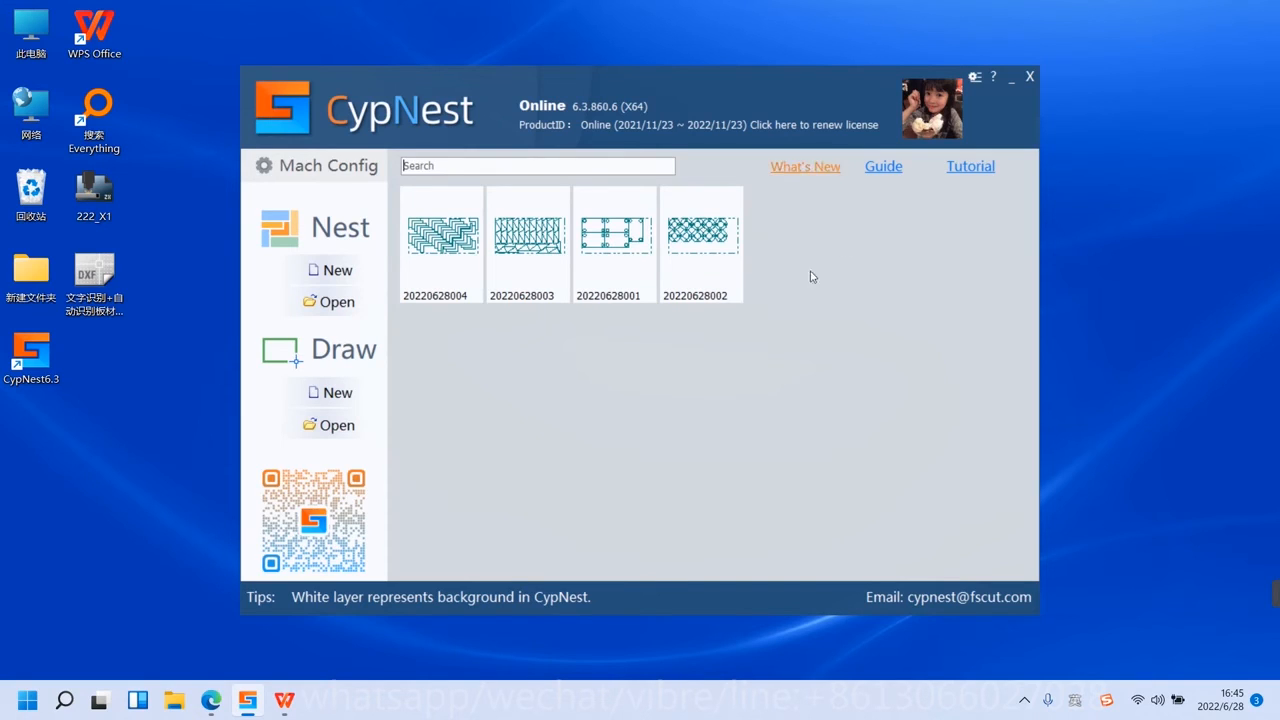
mouse_move(648, 332)
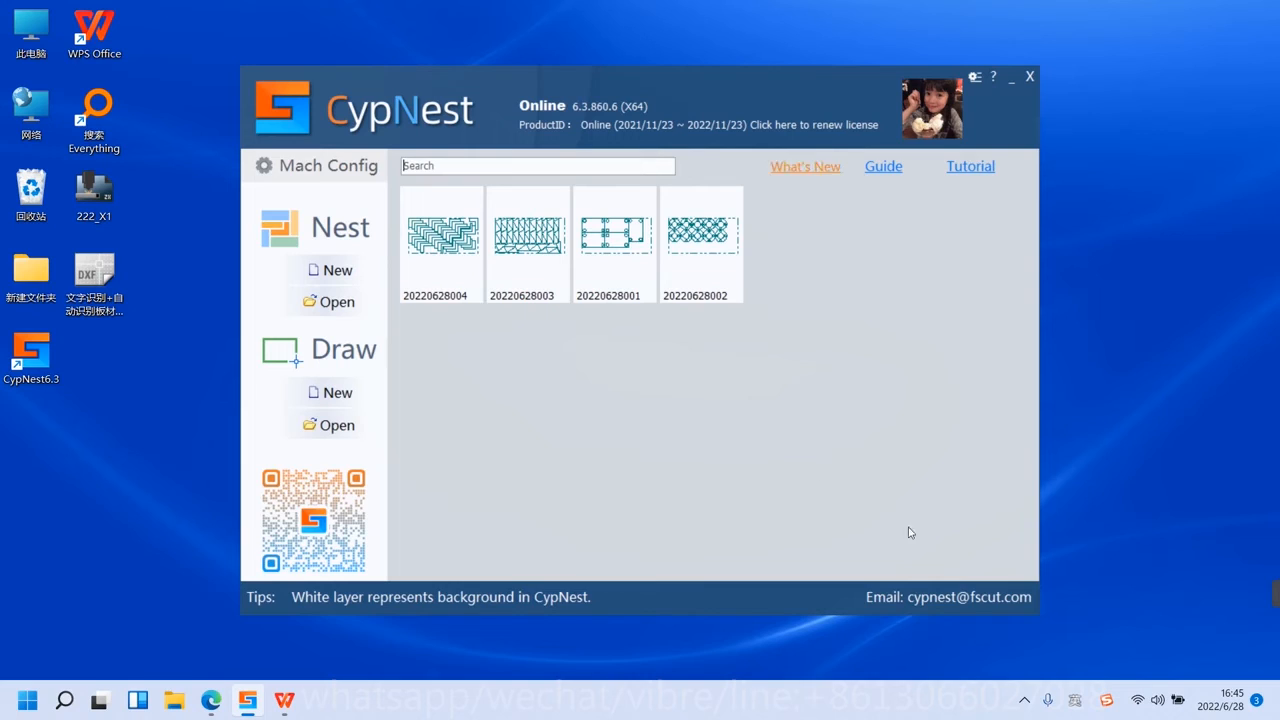
mouse_move(628, 432)
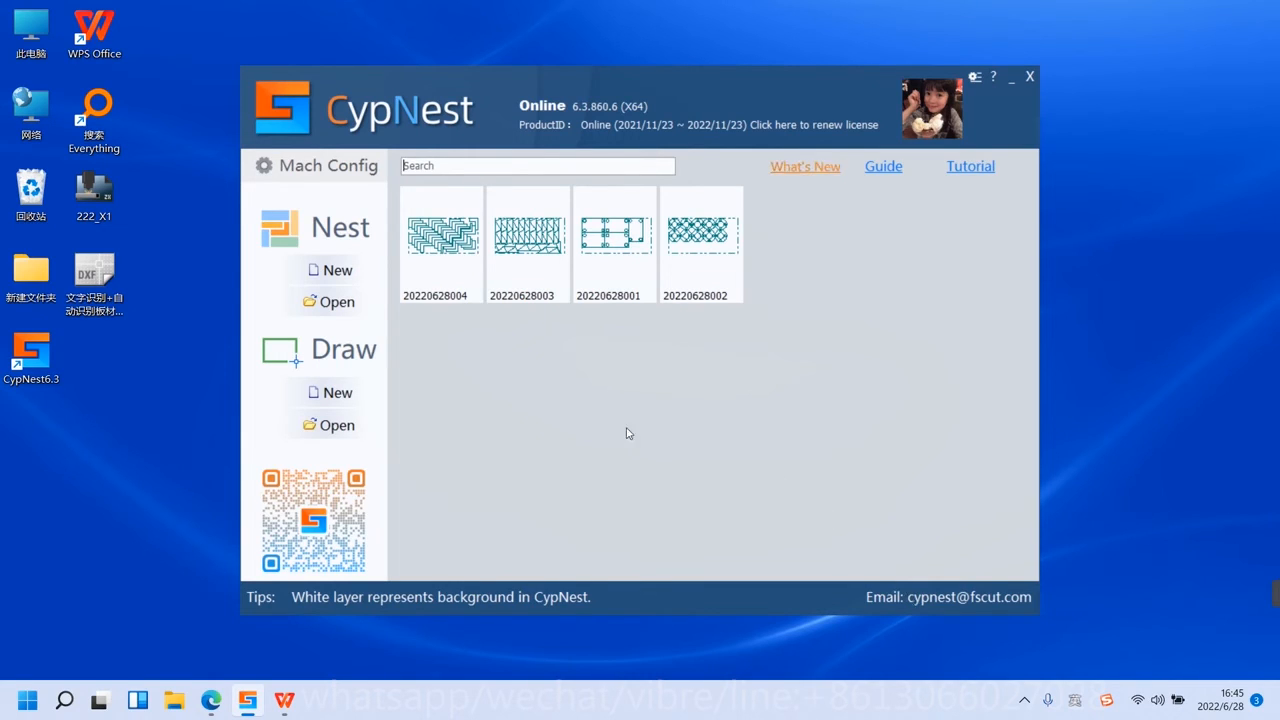
mouse_move(408, 424)
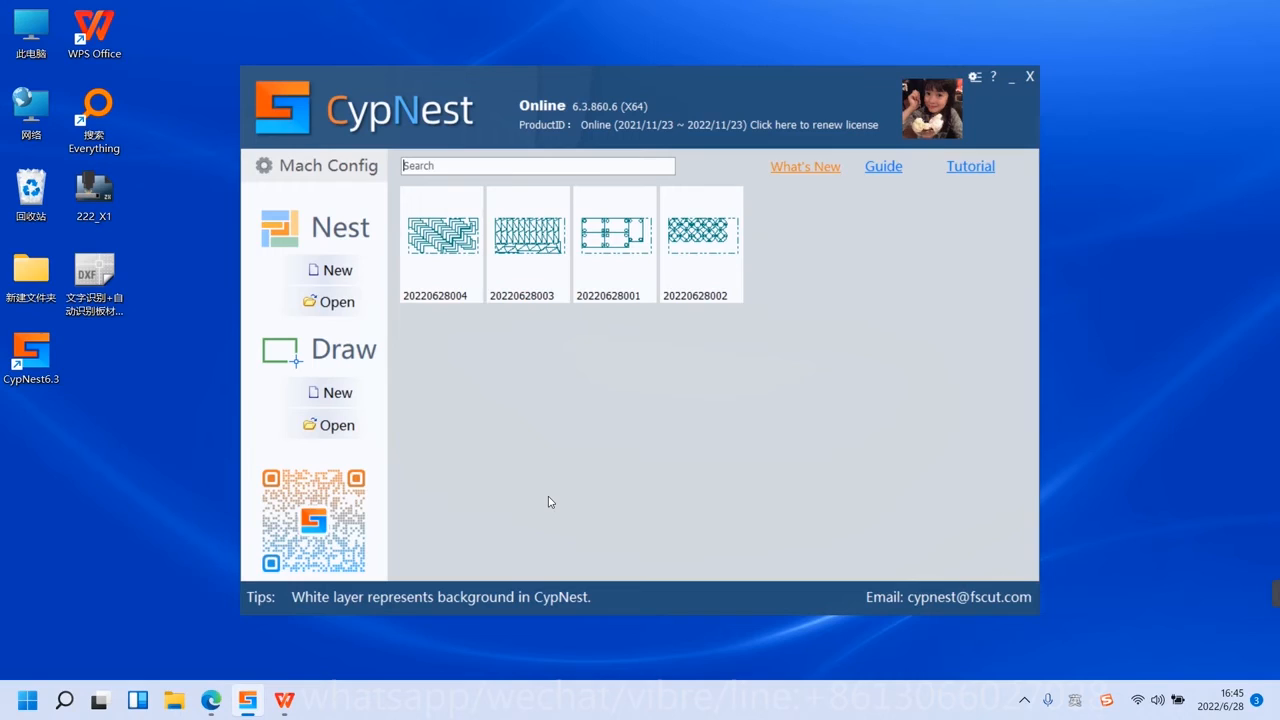
mouse_move(600, 490)
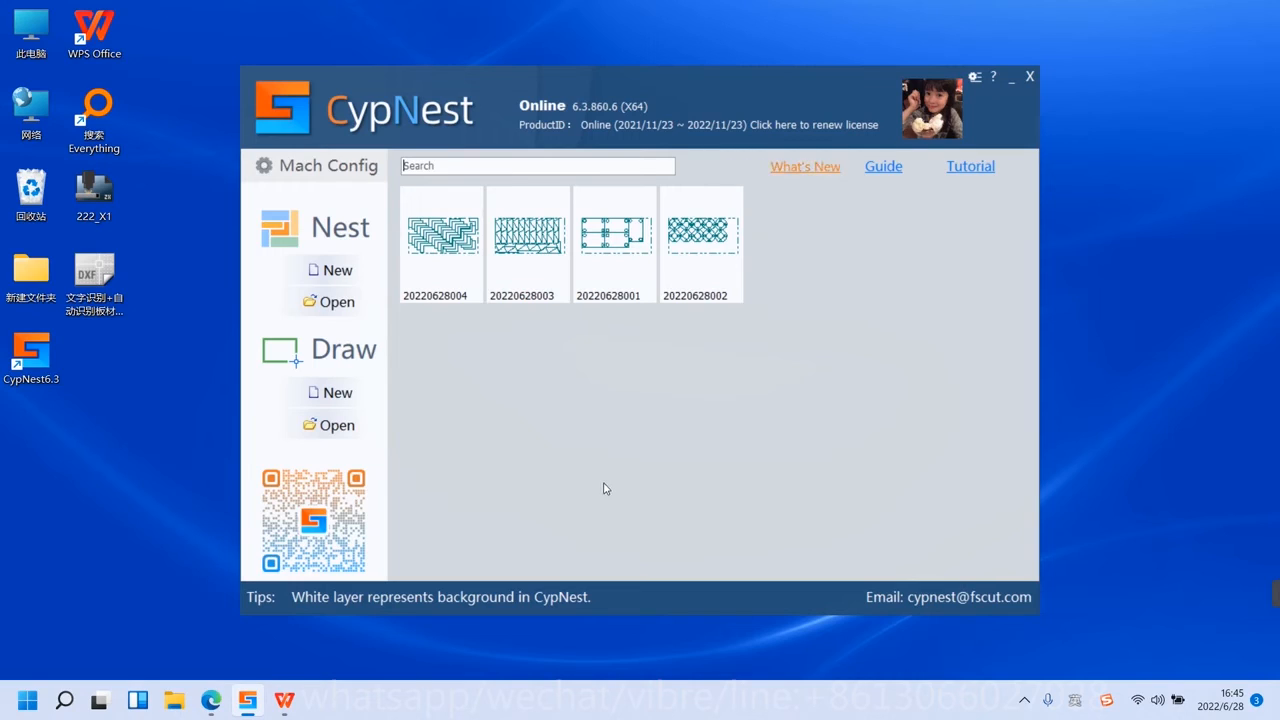
mouse_move(630, 504)
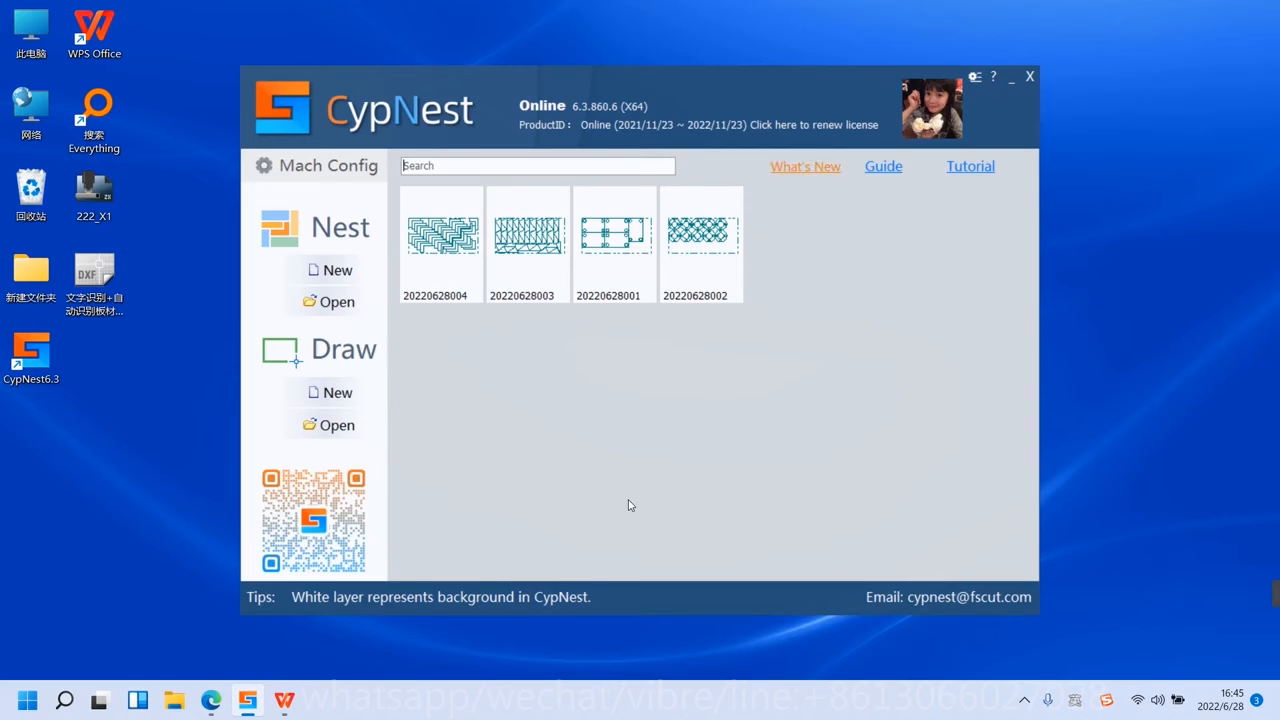
mouse_move(644, 518)
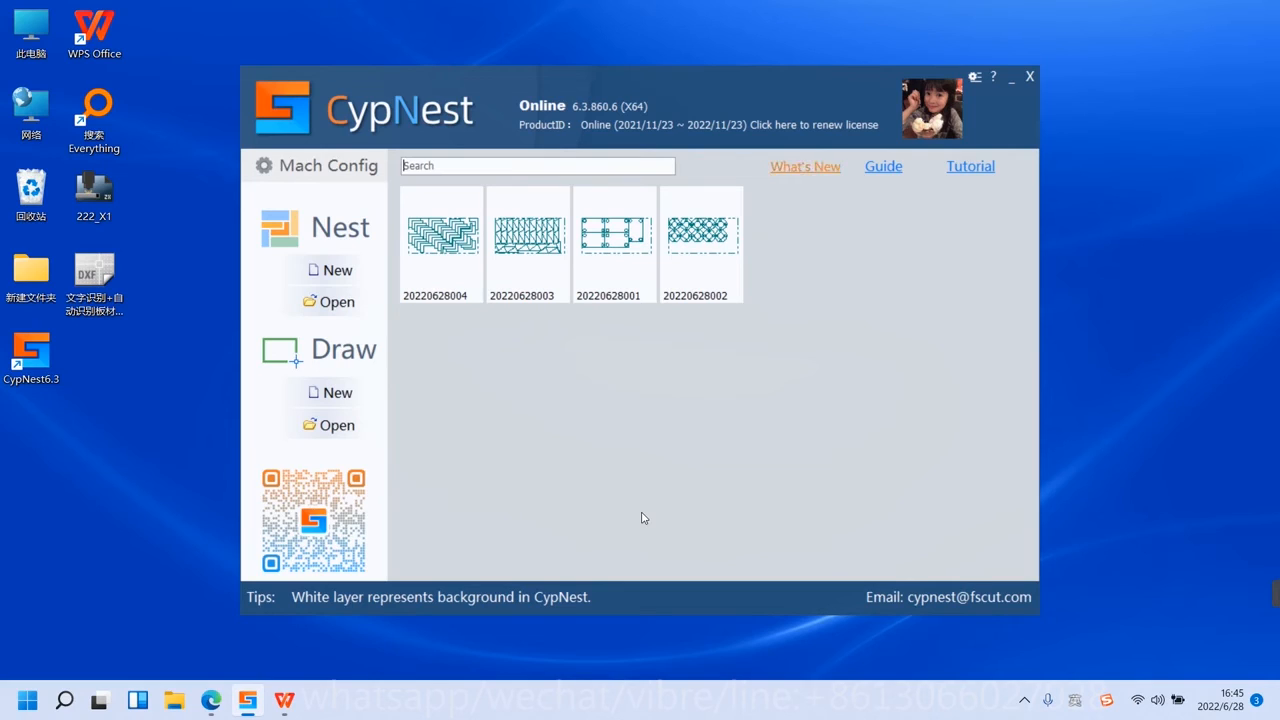
mouse_move(648, 590)
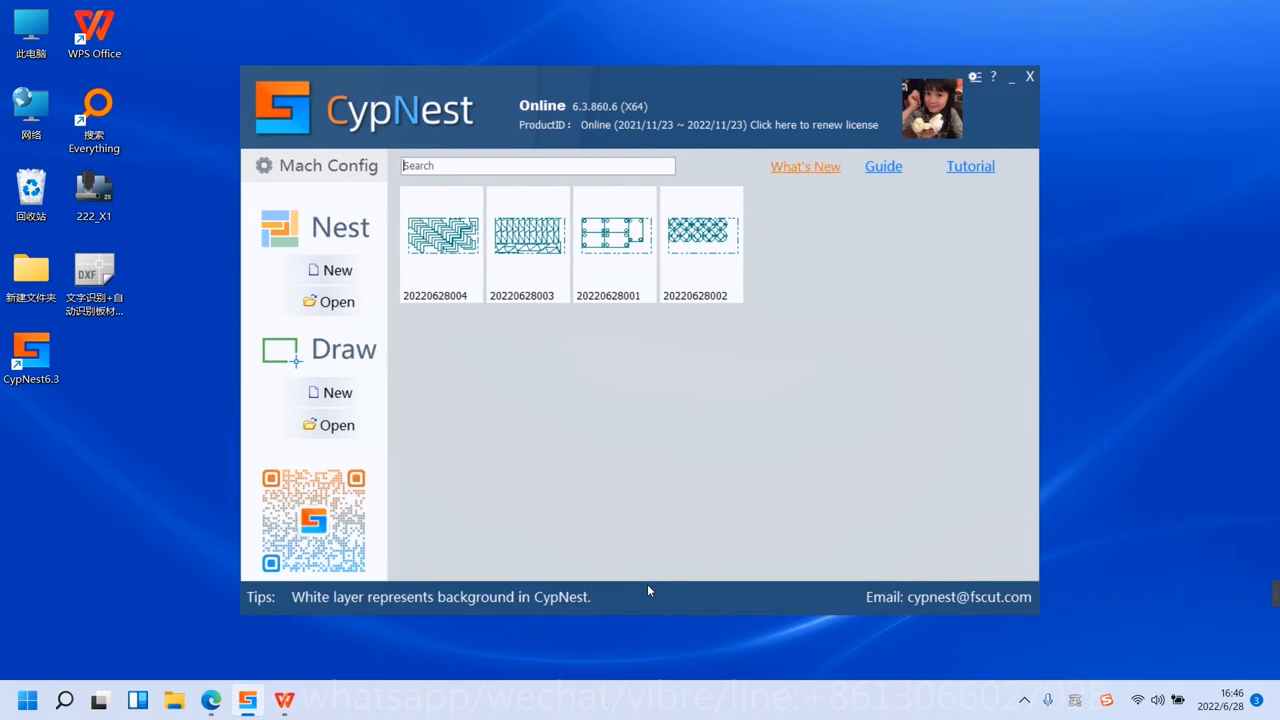
mouse_move(410, 382)
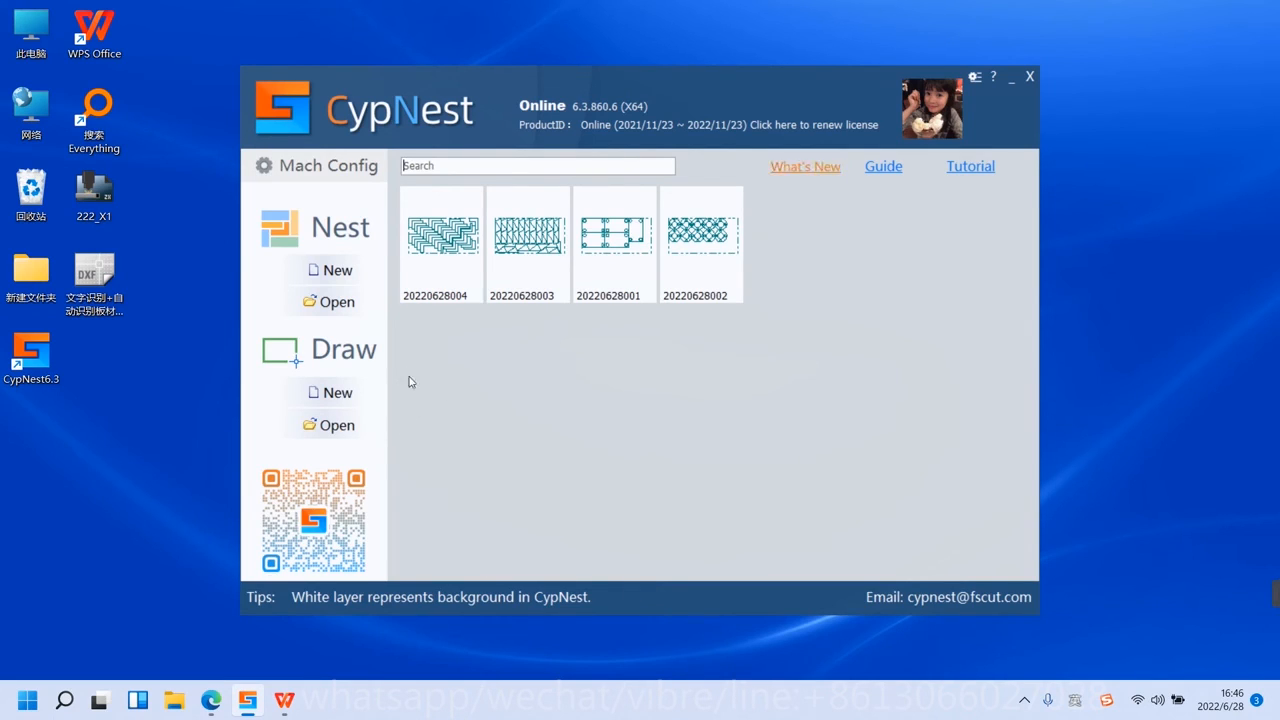
mouse_move(446, 444)
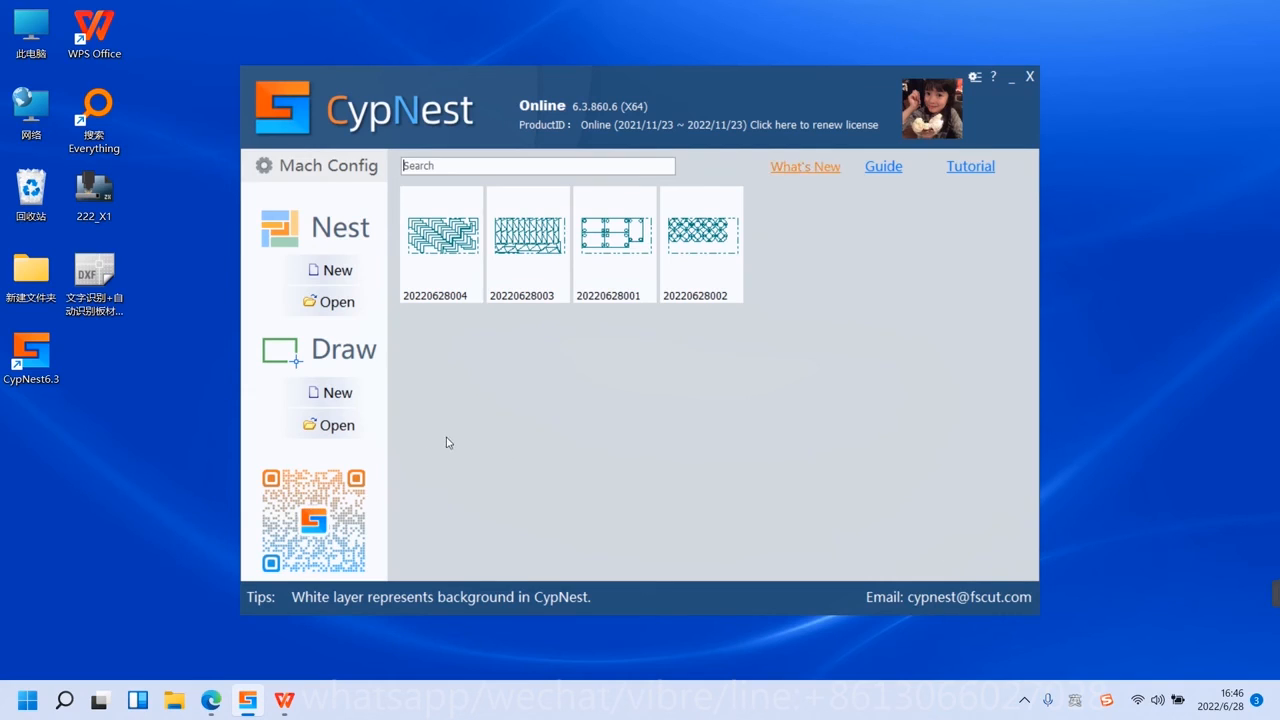
mouse_move(370, 414)
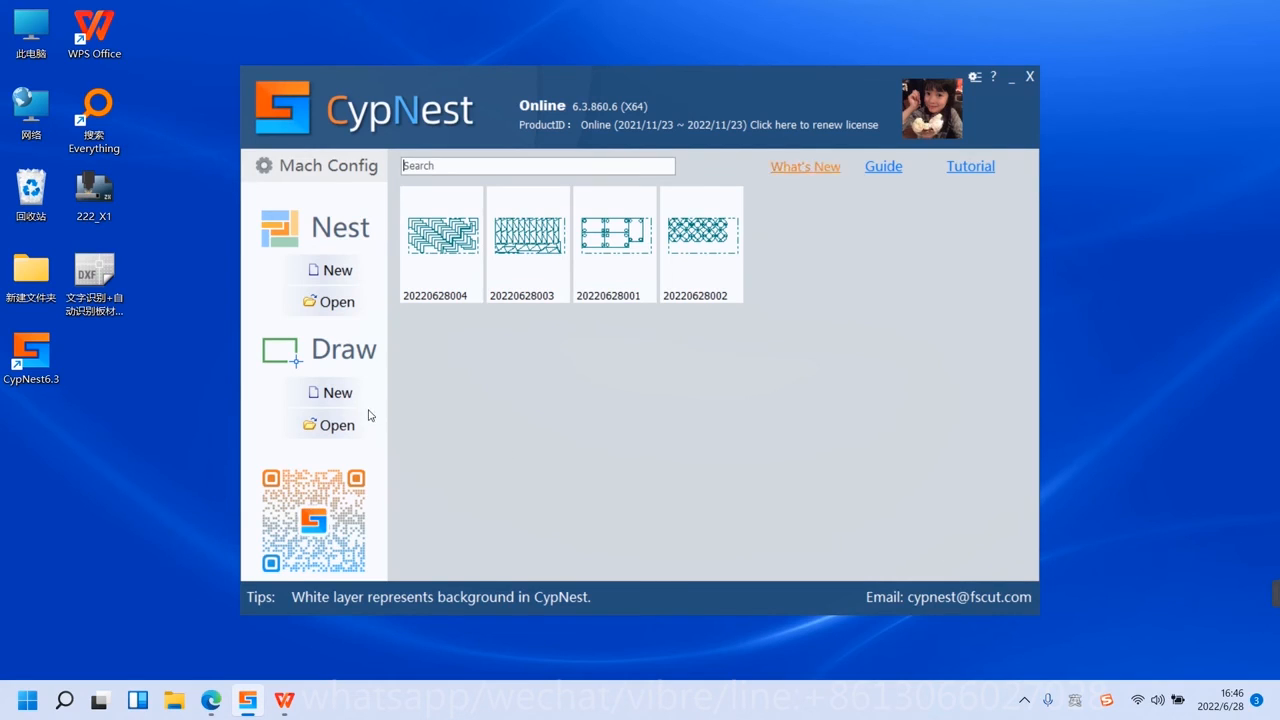
mouse_move(364, 338)
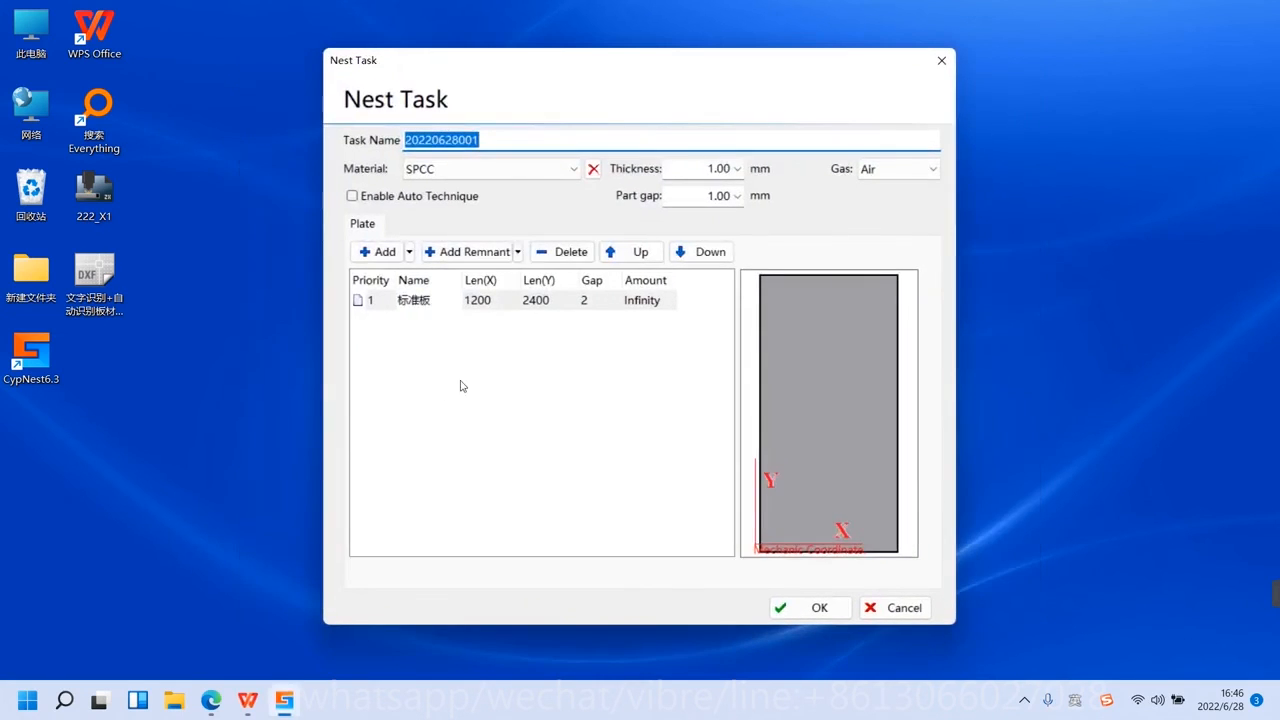
mouse_move(476, 420)
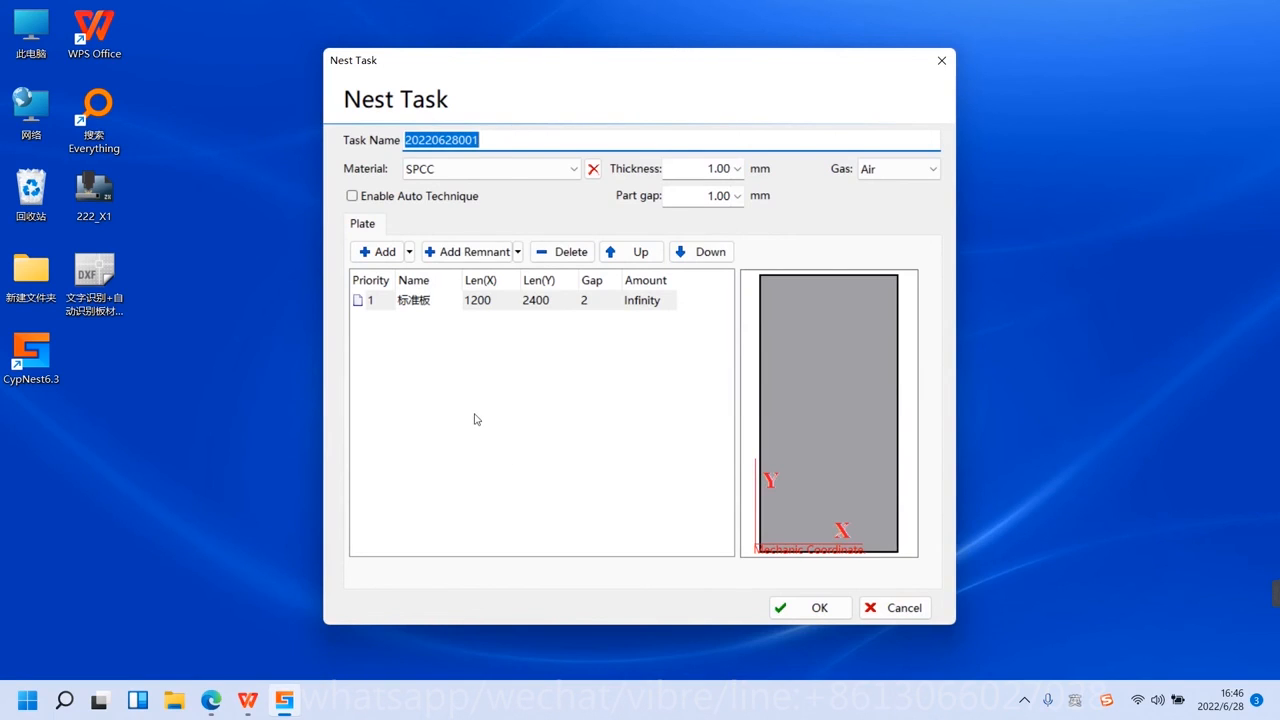
mouse_move(392, 328)
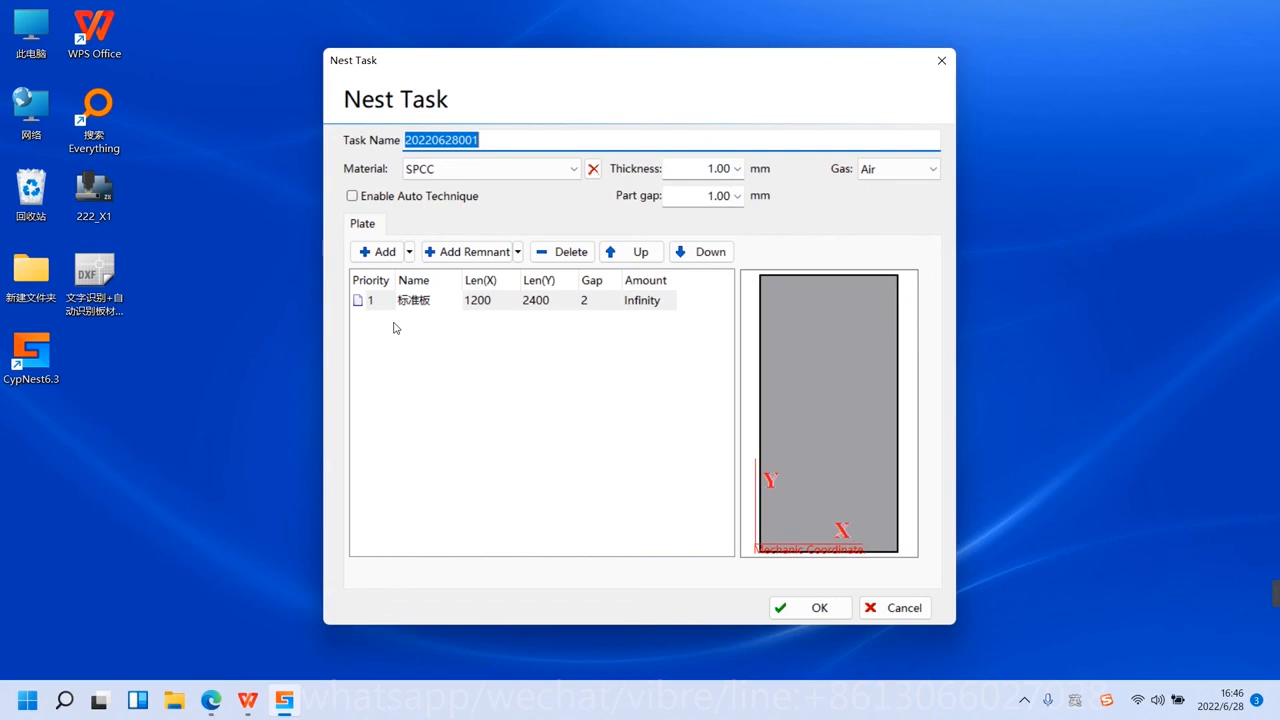
mouse_move(474, 216)
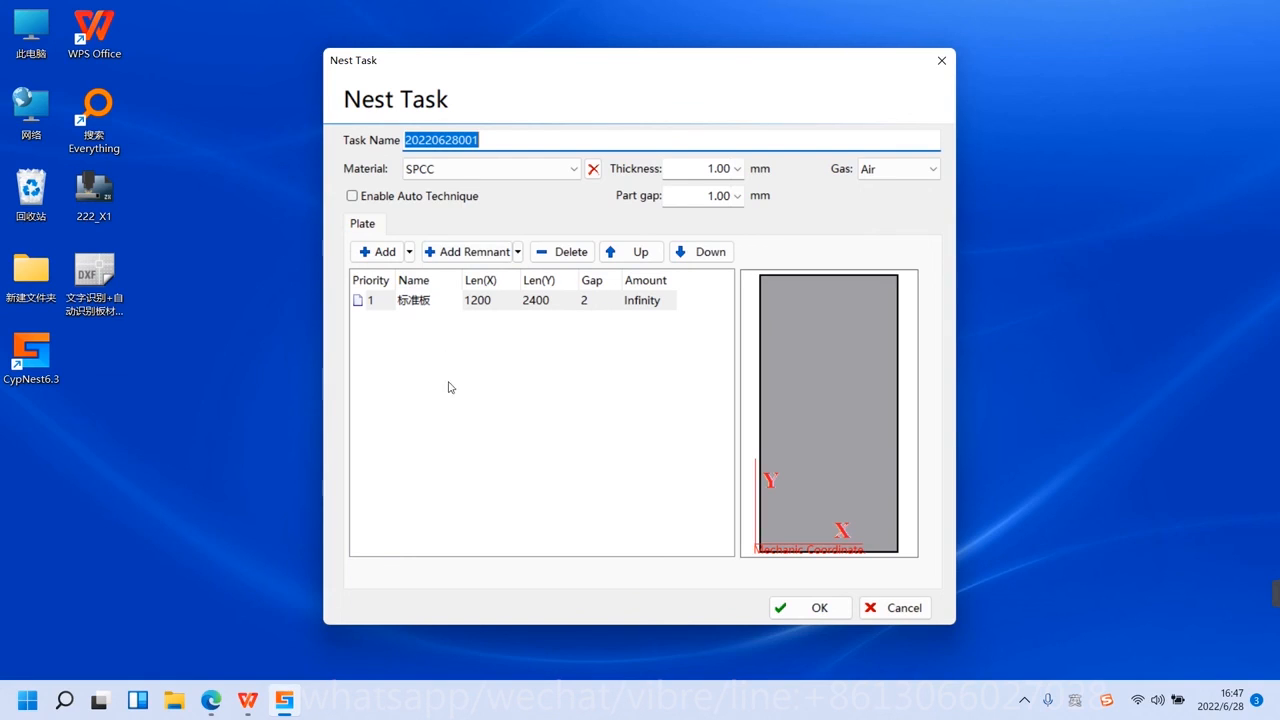
mouse_move(368, 340)
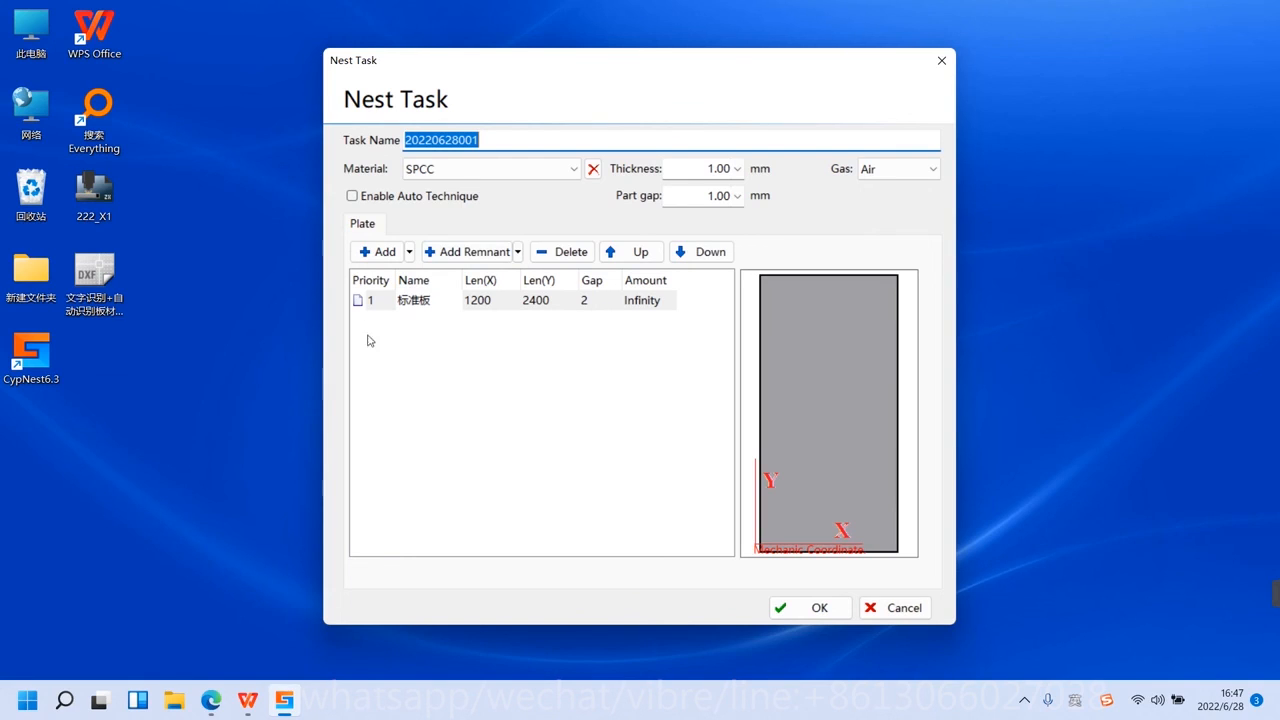
mouse_move(420, 344)
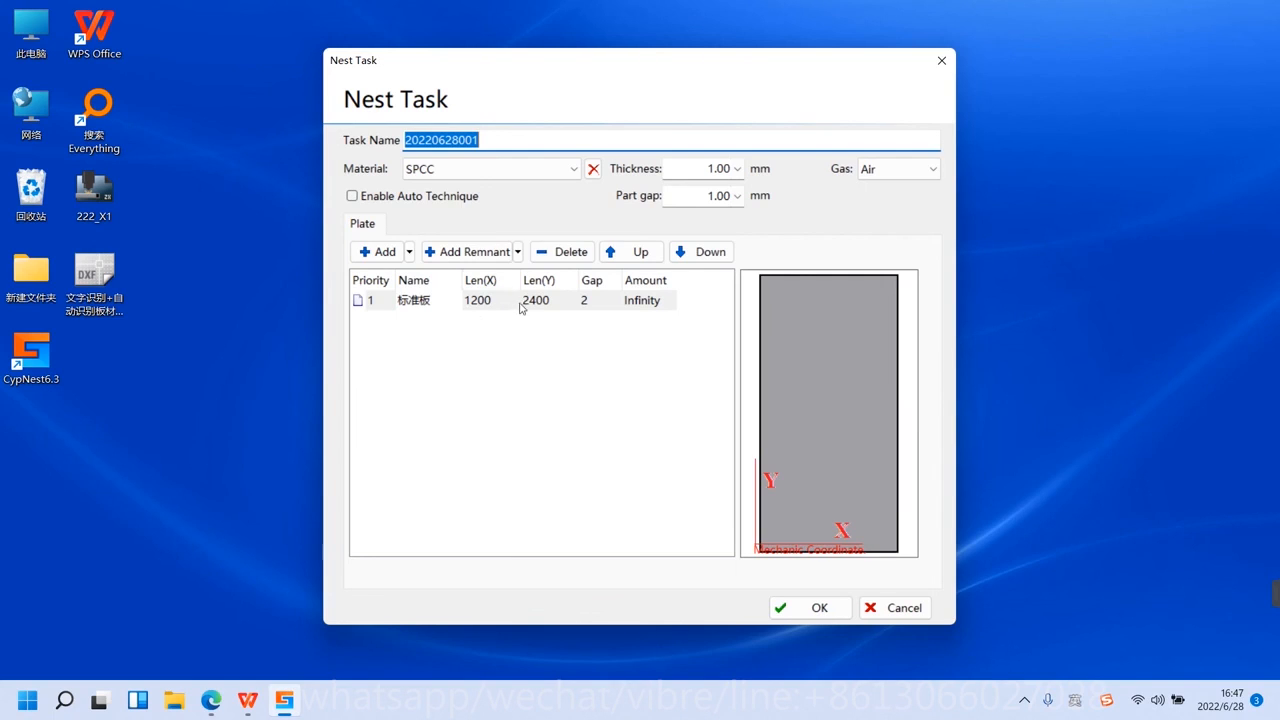
mouse_move(528, 328)
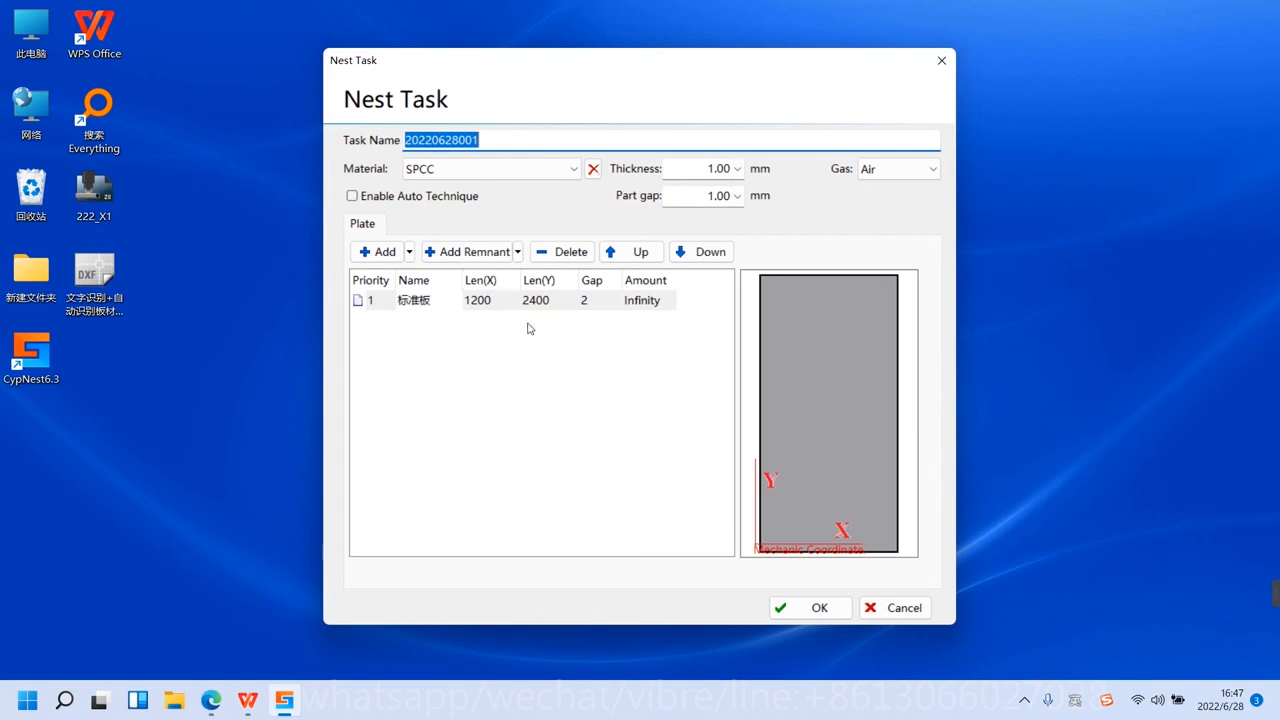
mouse_move(536, 368)
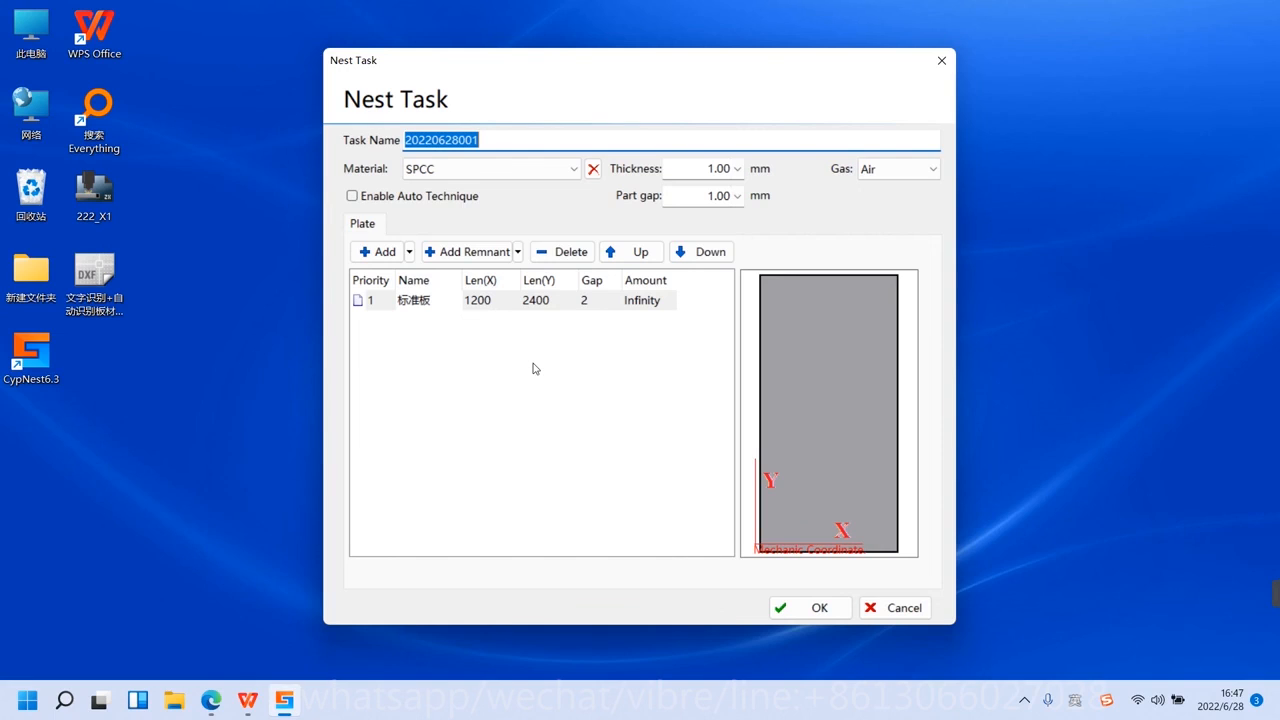
mouse_move(504, 420)
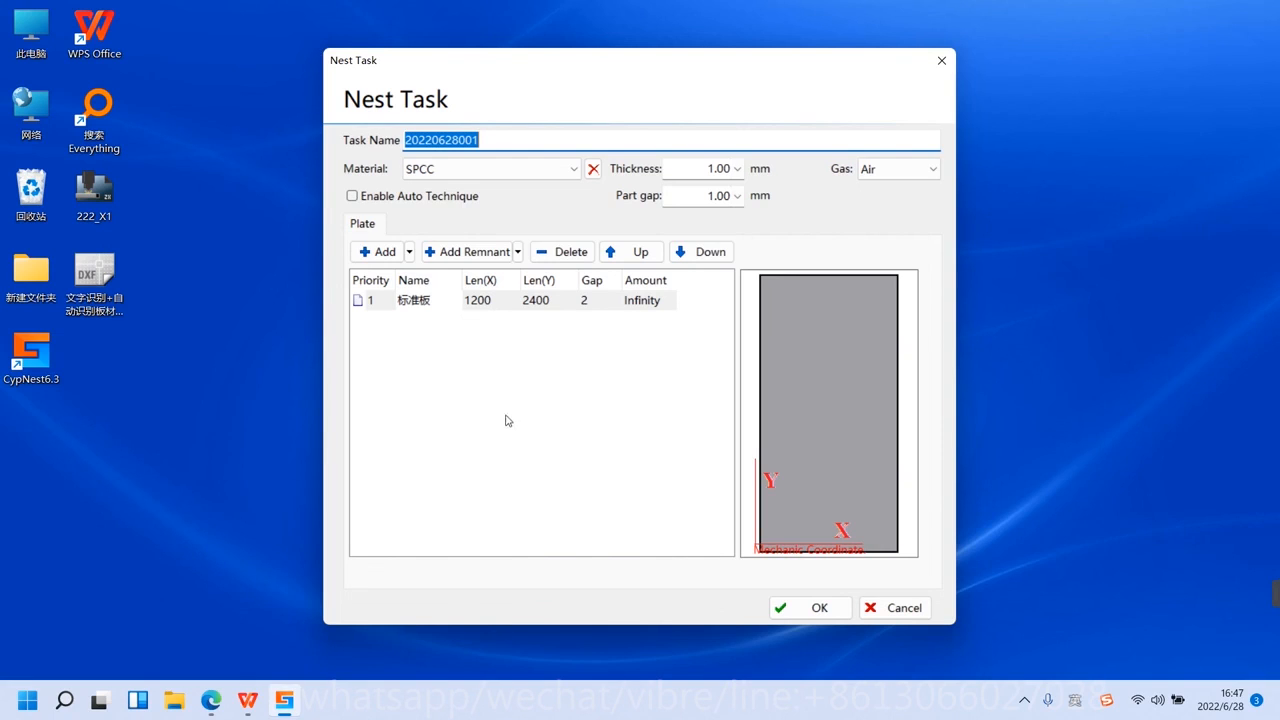
mouse_move(448, 360)
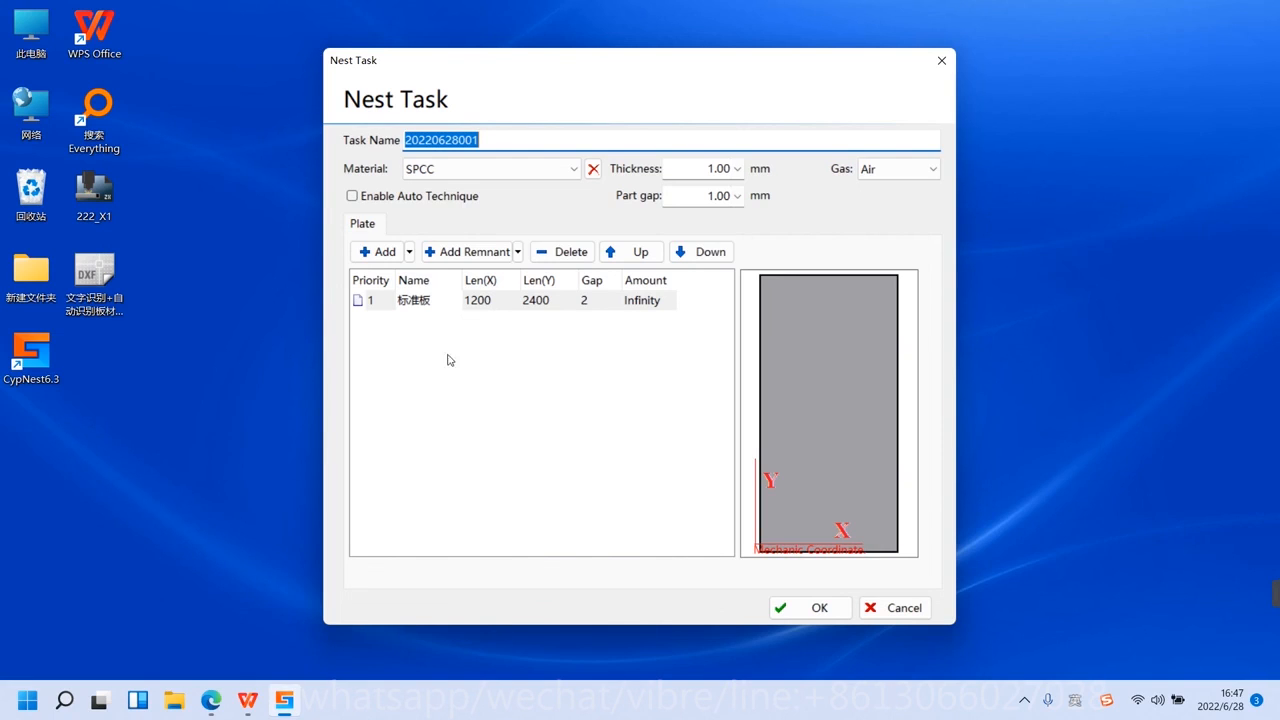